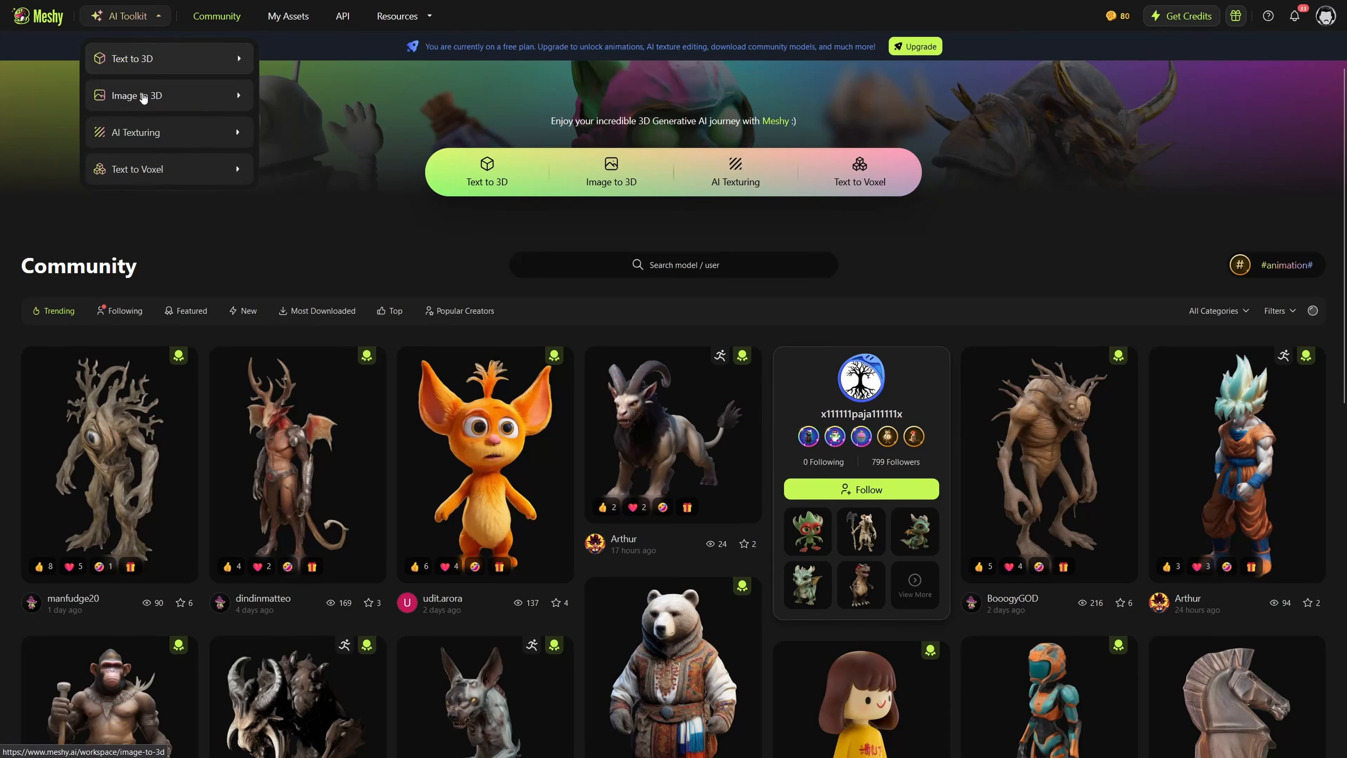
Unhide the Mesh_0 mushroom body around its metarig, then return to the Meshy gallery.
{"action": "left_click", "coordinate": [136, 95]}
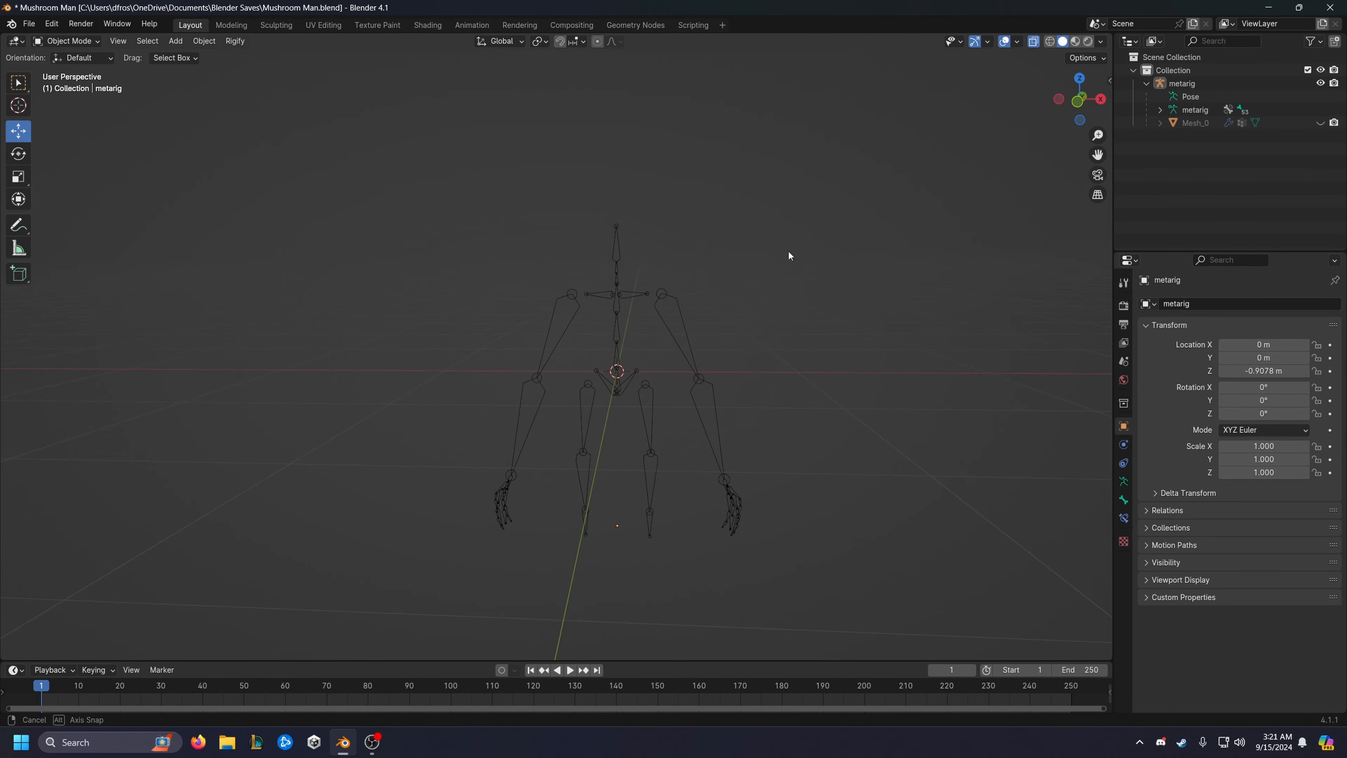
{"action": "left_click", "coordinate": [1321, 122]}
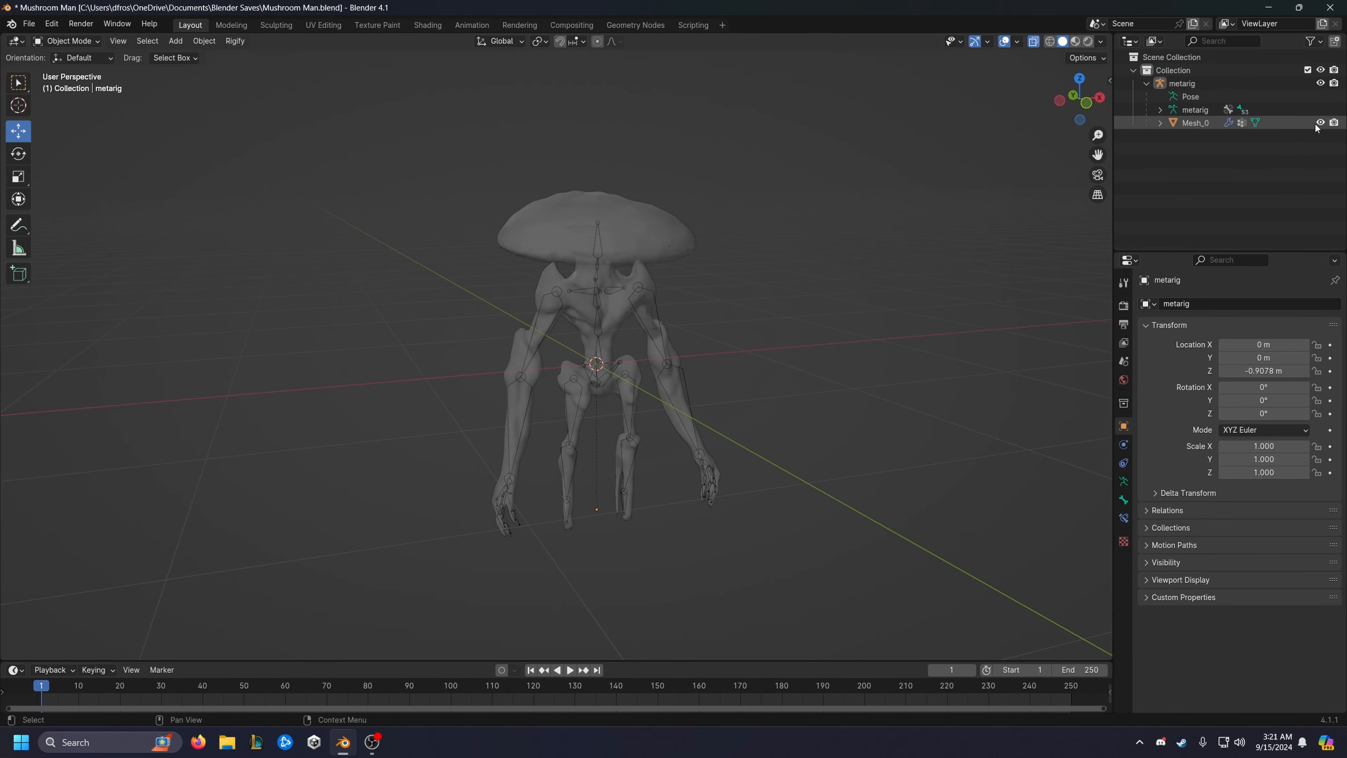
{"action": "mouse_move", "coordinate": [18, 177]}
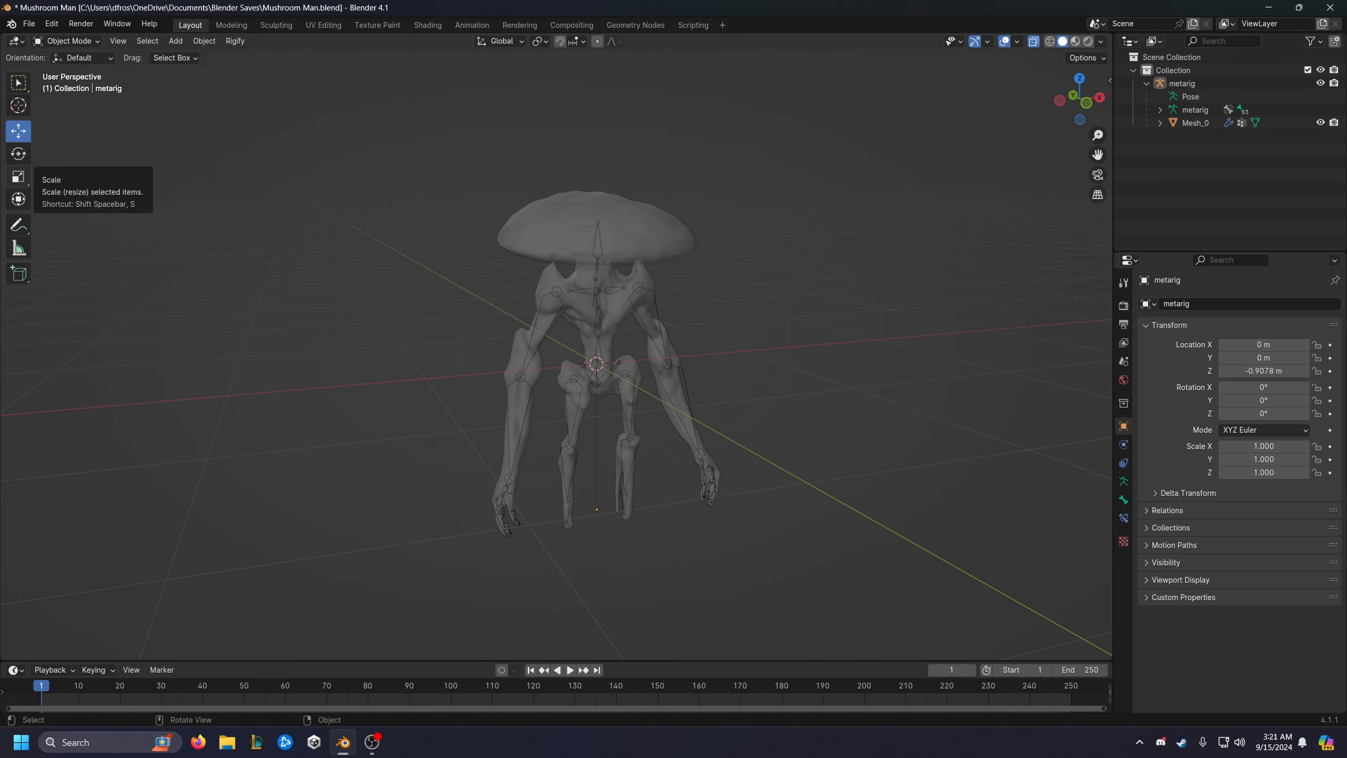
{"action": "left_click", "coordinate": [313, 742]}
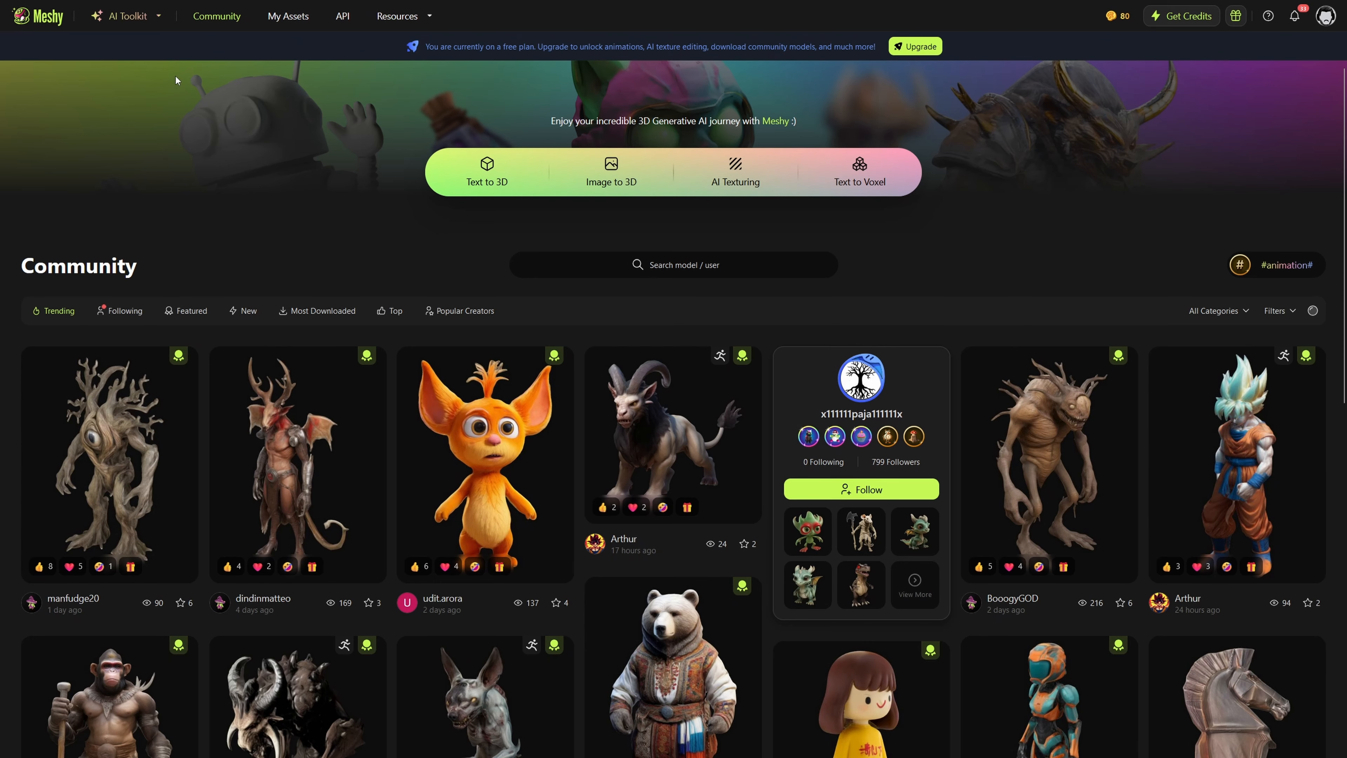
Load the Mushroom Guardian from the second page of Image to 3D generations into the viewer.
{"action": "left_click", "coordinate": [125, 16]}
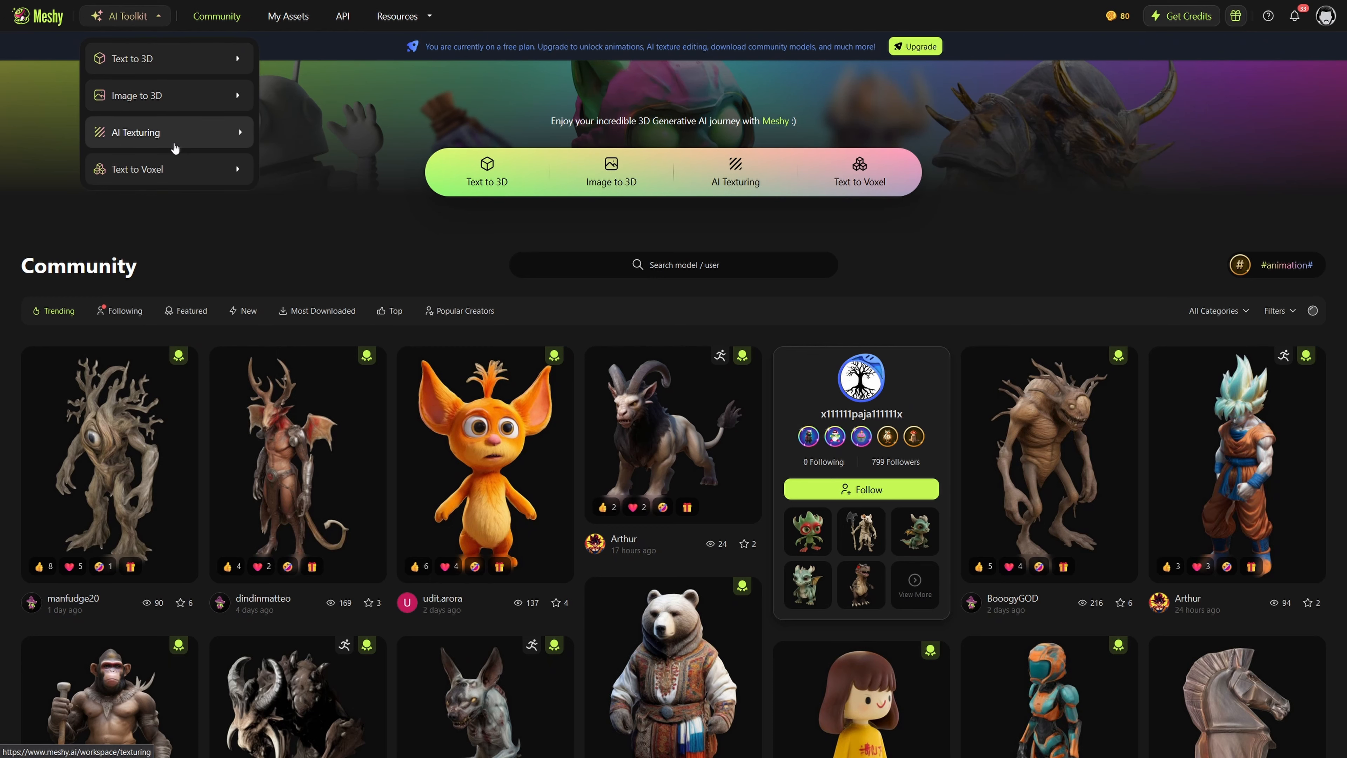
{"action": "left_click", "coordinate": [136, 96]}
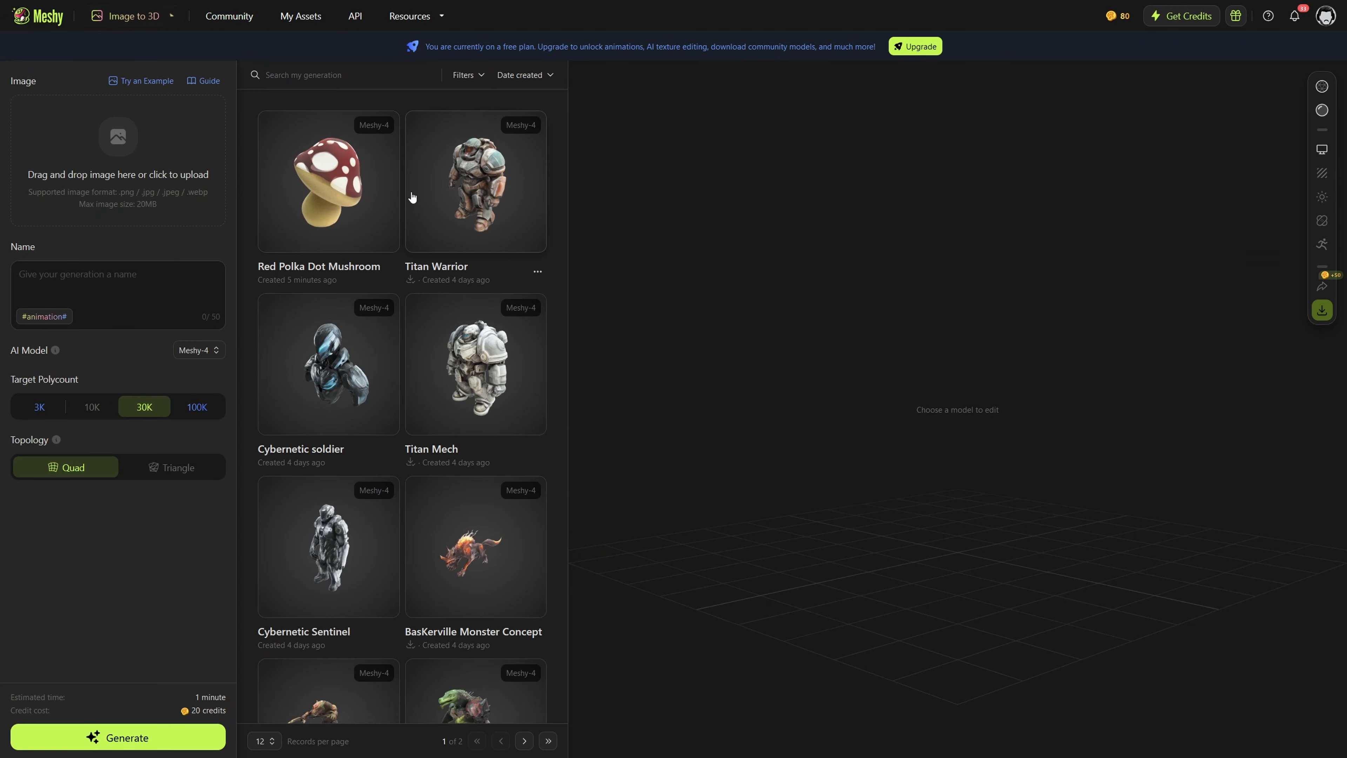
{"action": "left_click", "coordinate": [524, 741]}
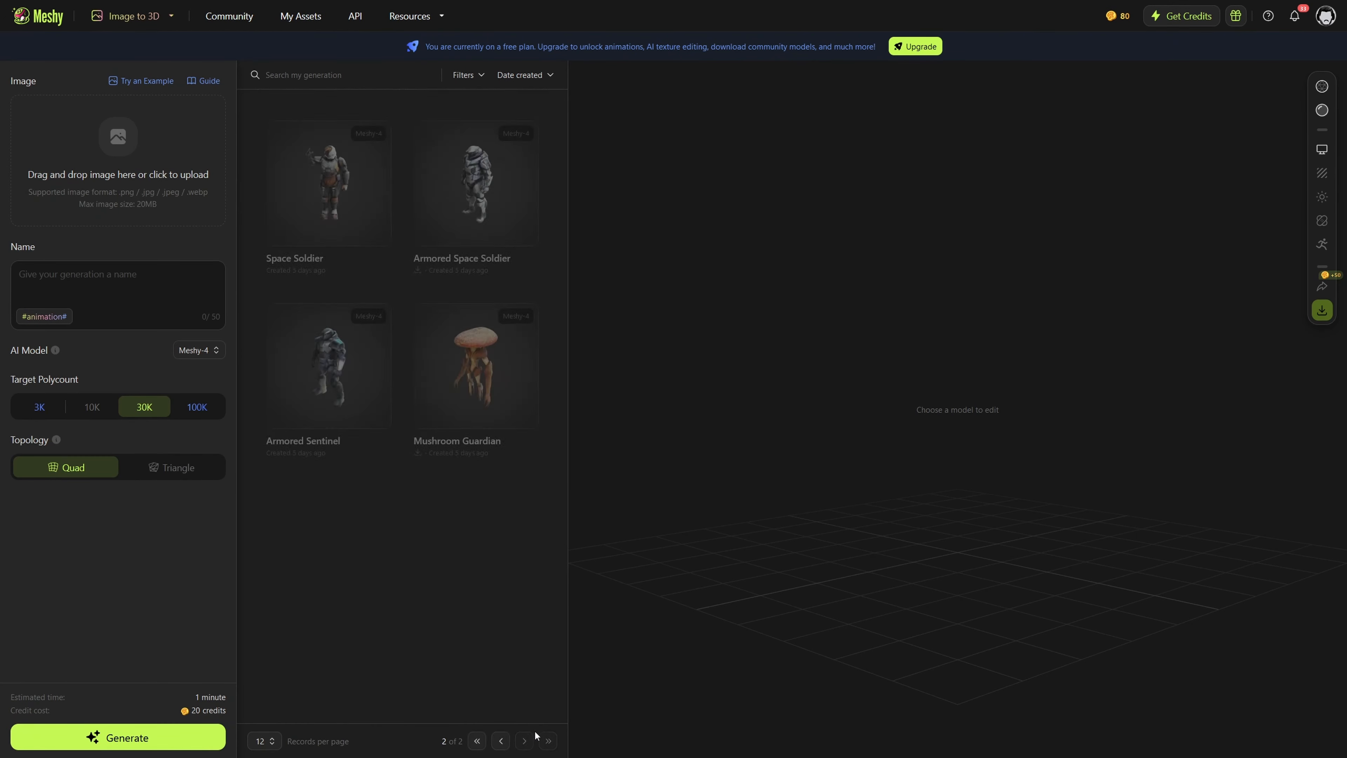
{"action": "left_click", "coordinate": [475, 368]}
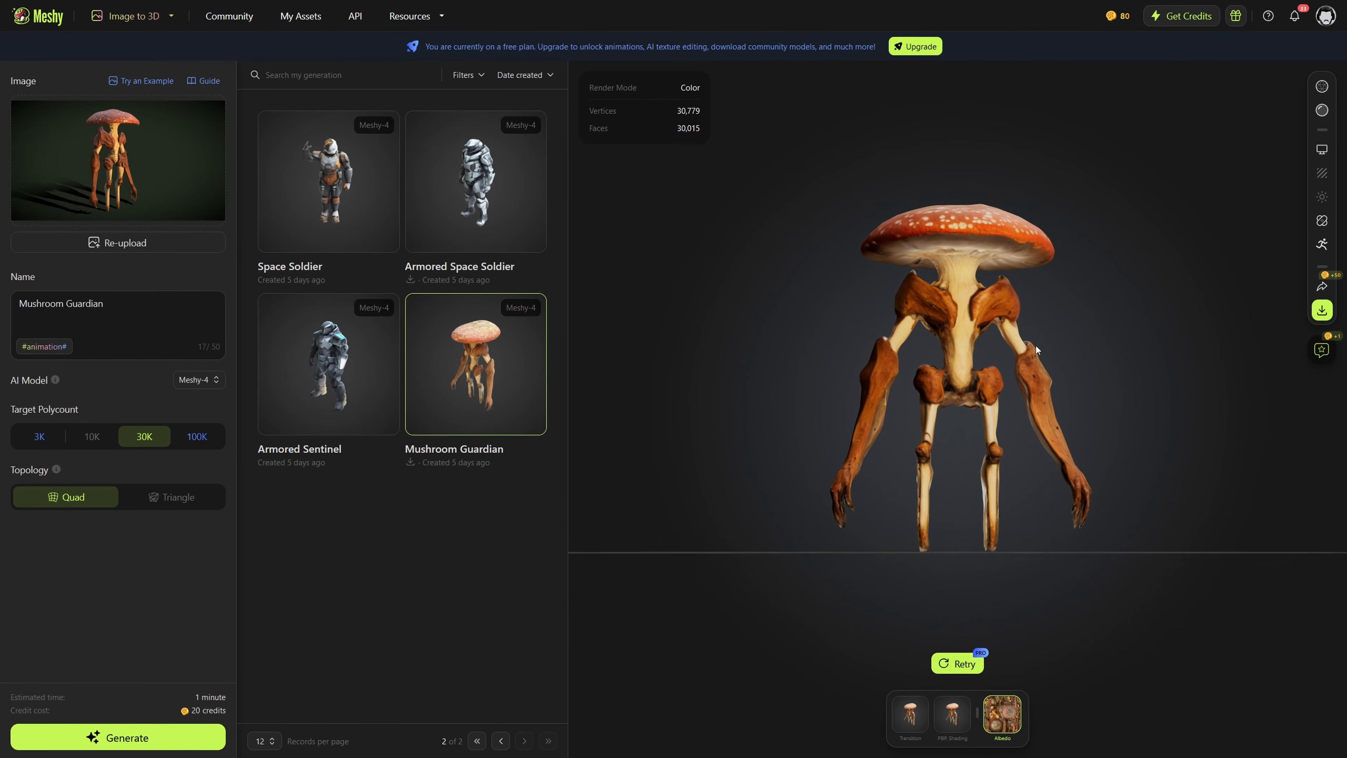
Orbit the Mushroom Guardian to view its other sides and profile.
{"action": "left_click_drag", "start_coordinate": [1037, 349], "coordinate": [1269, 419]}
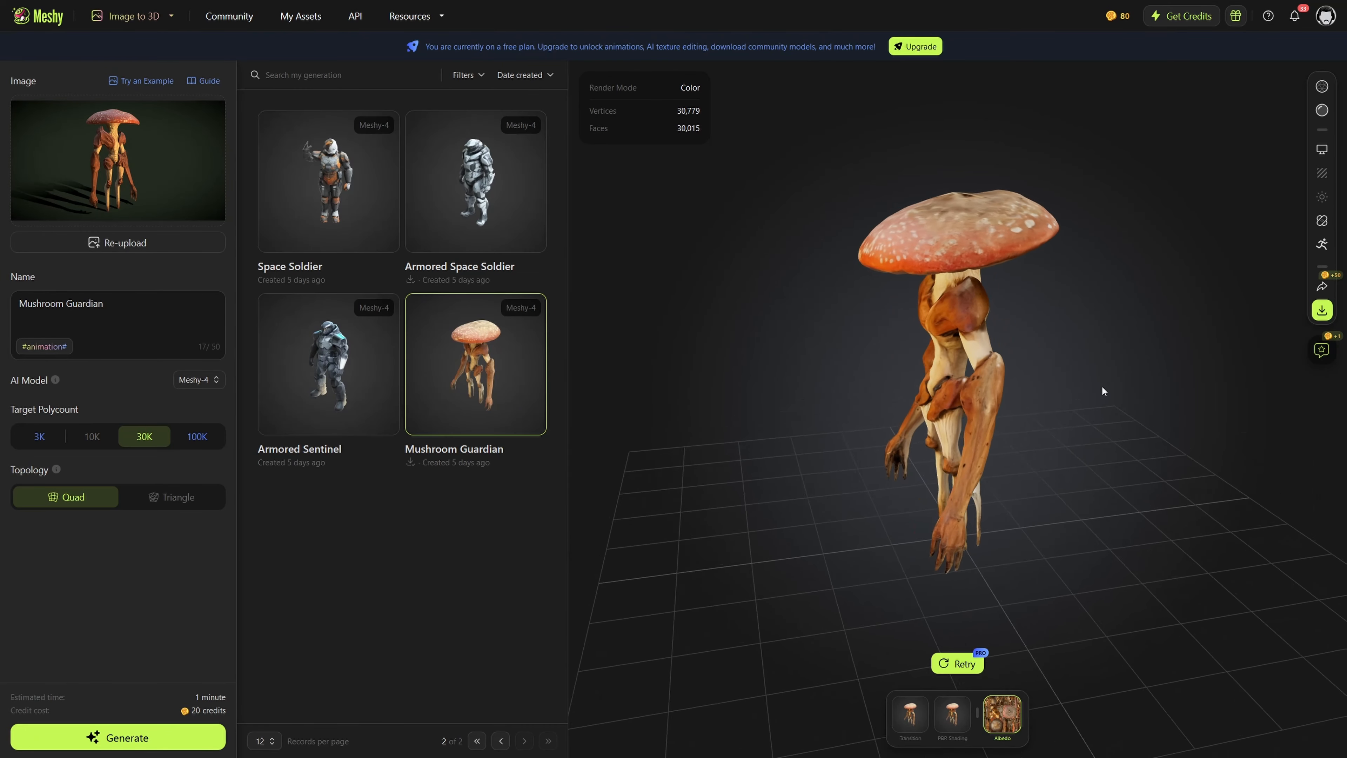
{"action": "left_click_drag", "start_coordinate": [1103, 390], "coordinate": [1190, 357]}
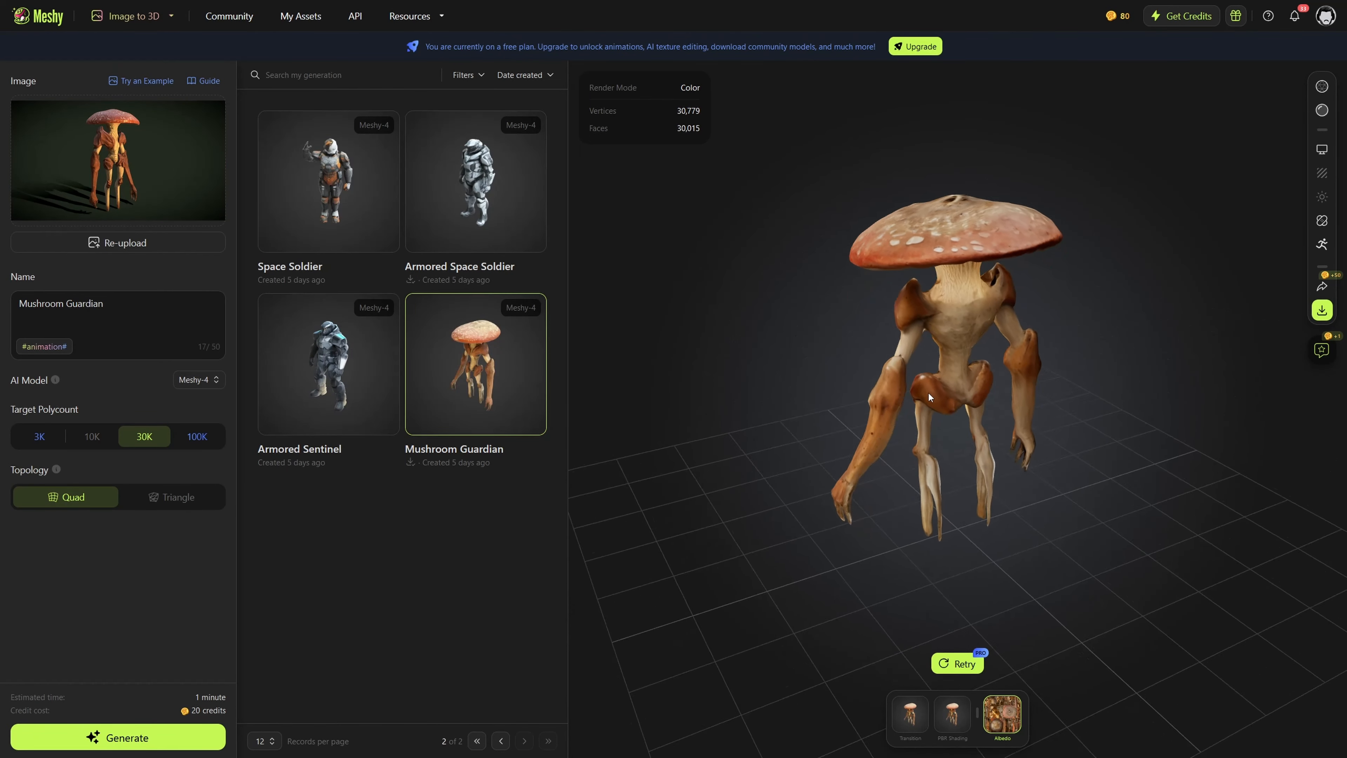
{"action": "left_click_drag", "start_coordinate": [928, 397], "coordinate": [734, 375]}
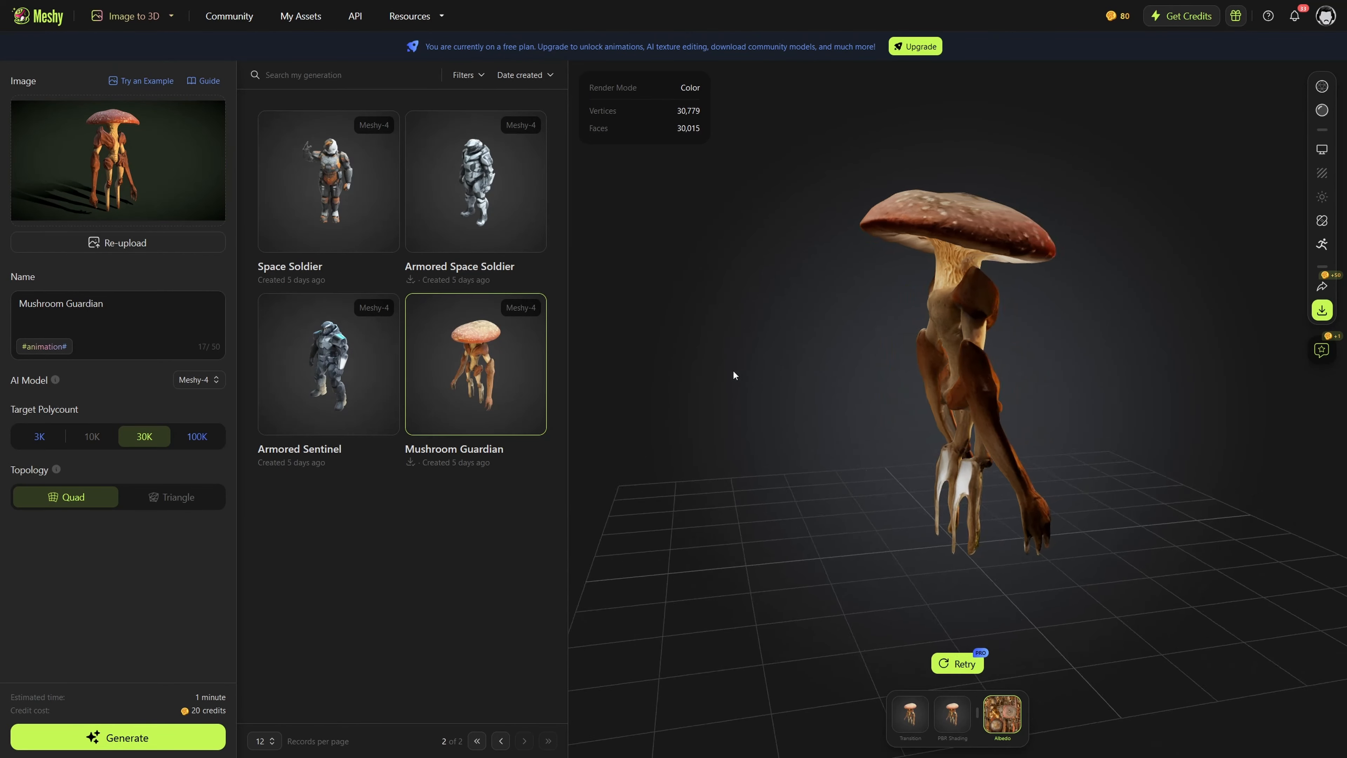
View the Armored Sentinel front and back, then load the Armored Space Soldier.
{"action": "left_click", "coordinate": [329, 366]}
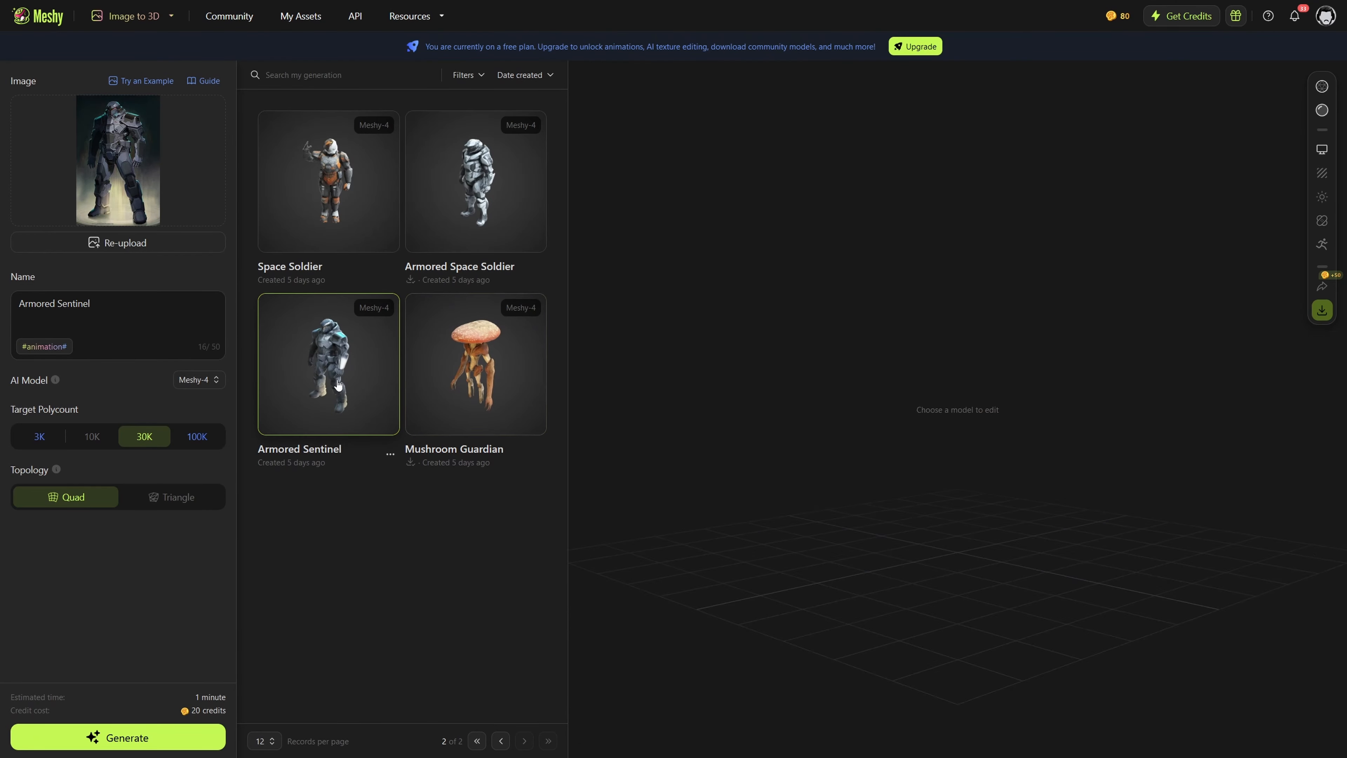
{"action": "left_click", "coordinate": [337, 384]}
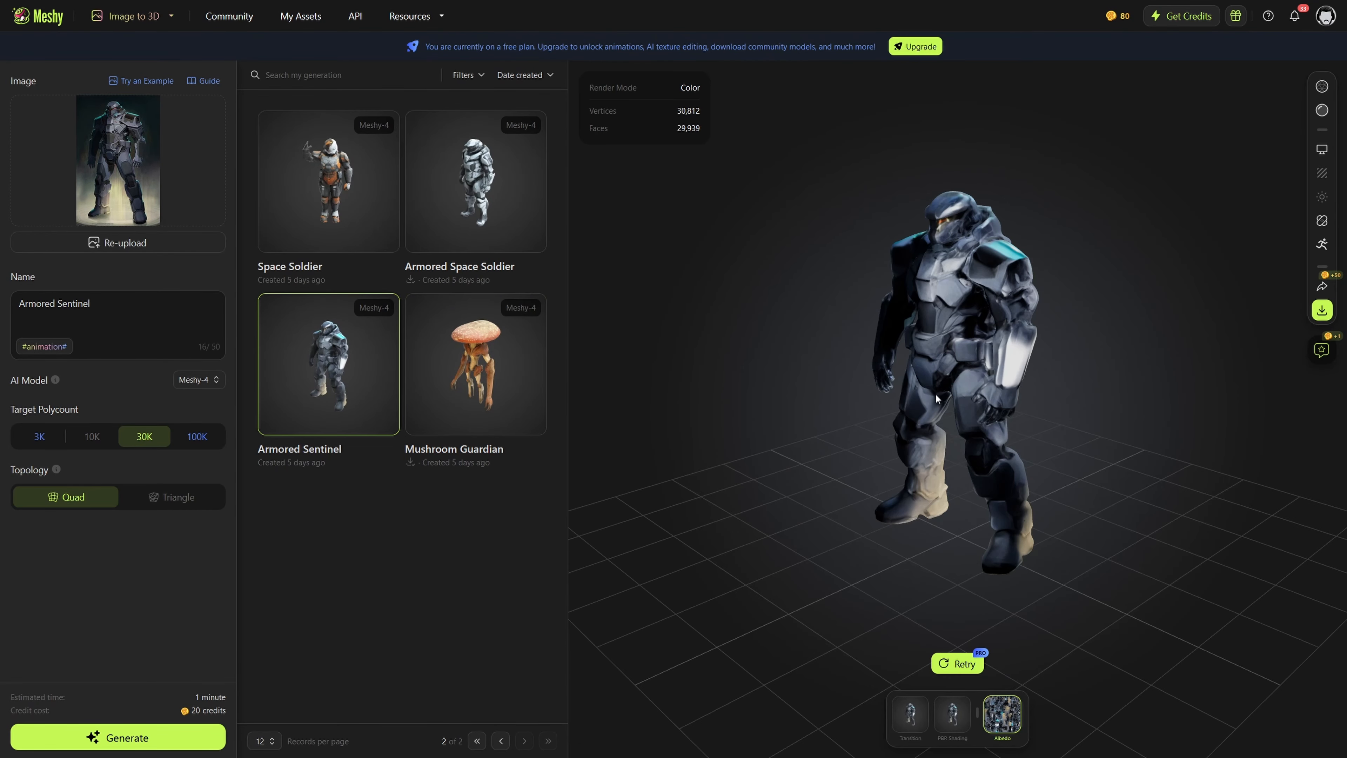
{"action": "left_click_drag", "start_coordinate": [937, 399], "coordinate": [920, 370]}
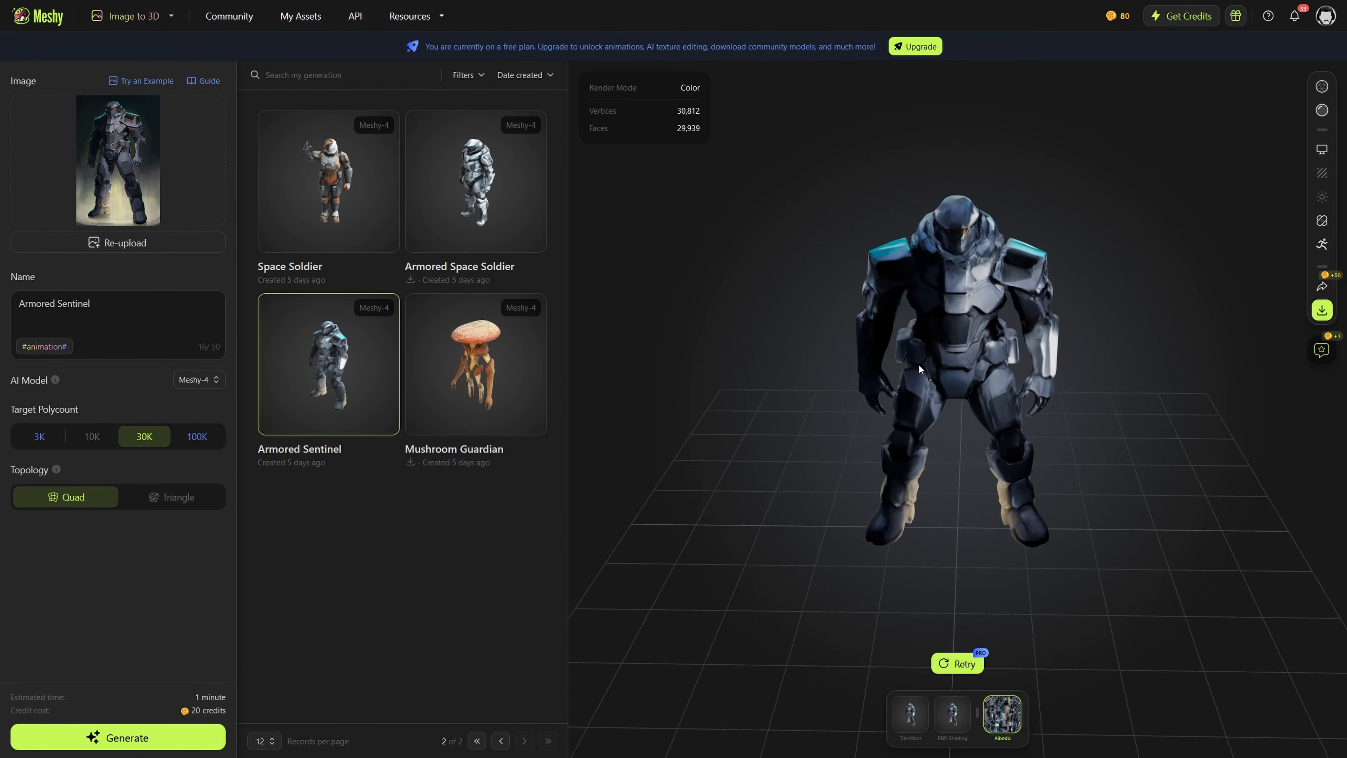
{"action": "left_click_drag", "start_coordinate": [920, 370], "coordinate": [1094, 360]}
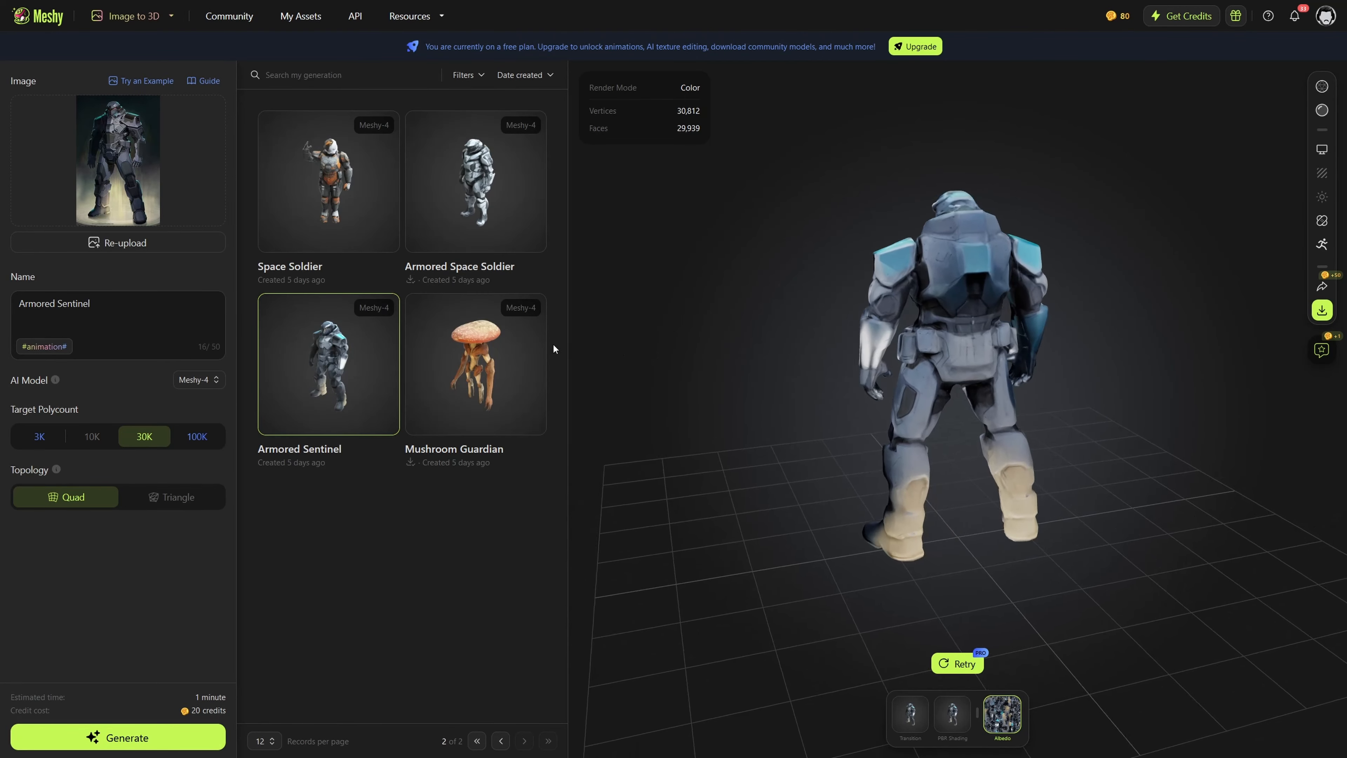
{"action": "left_click", "coordinate": [476, 181]}
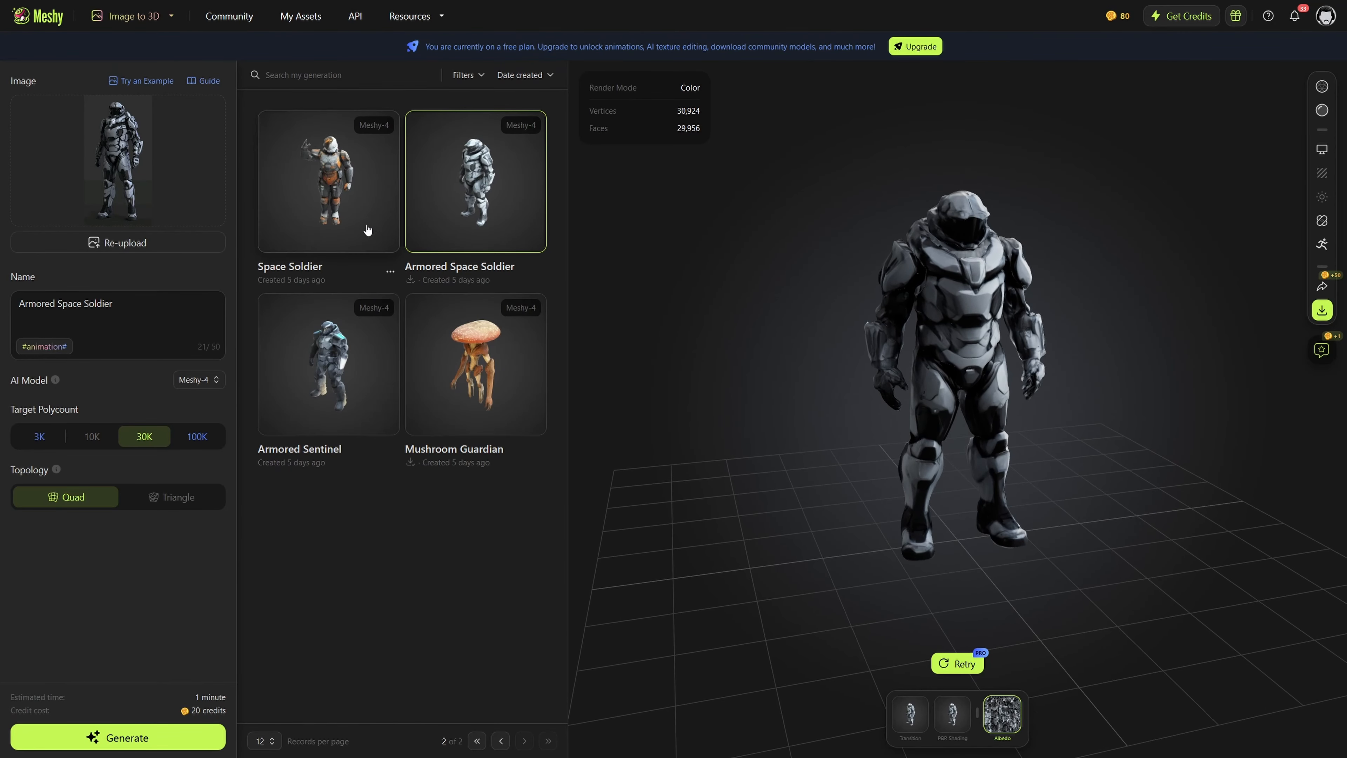
Load the Space Soldier and orbit its orange-and-white armour to side angles.
{"action": "left_click", "coordinate": [327, 184]}
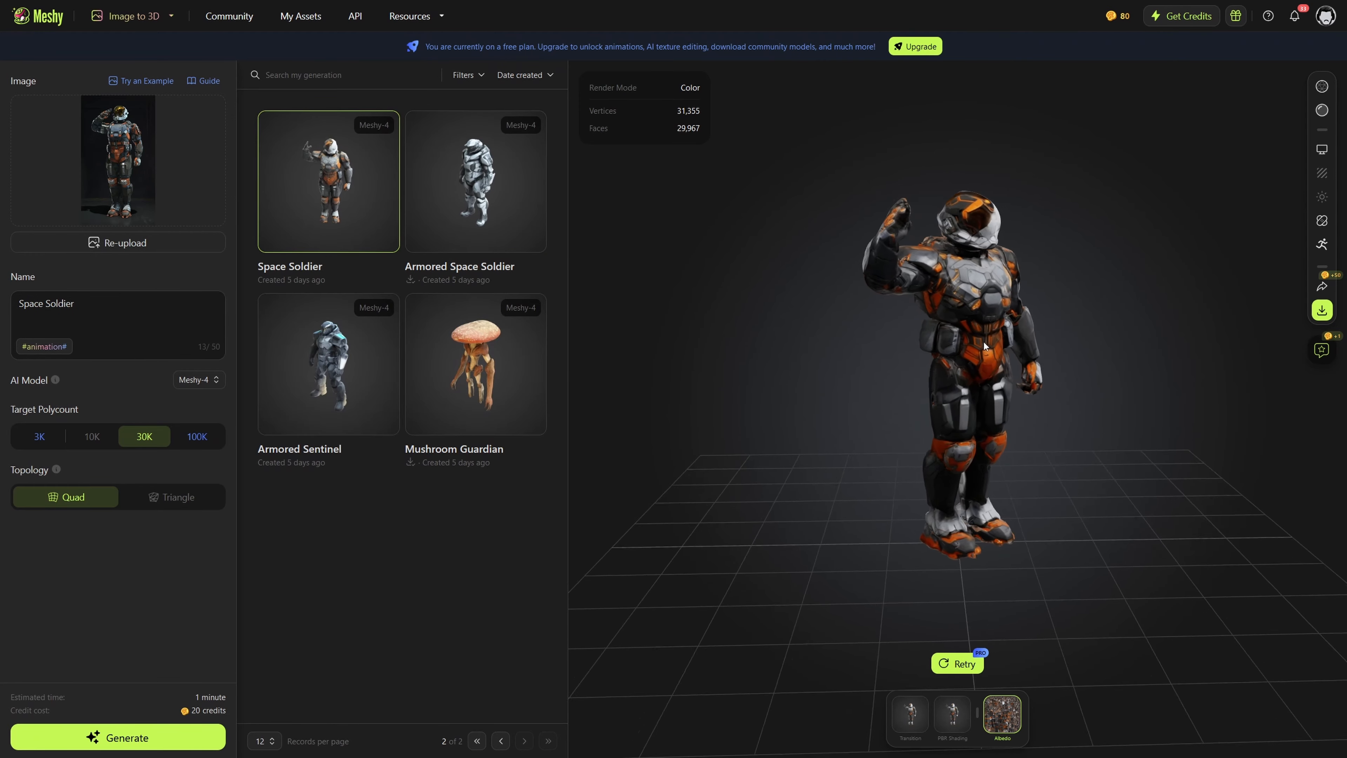
{"action": "left_click_drag", "start_coordinate": [984, 346], "coordinate": [810, 341]}
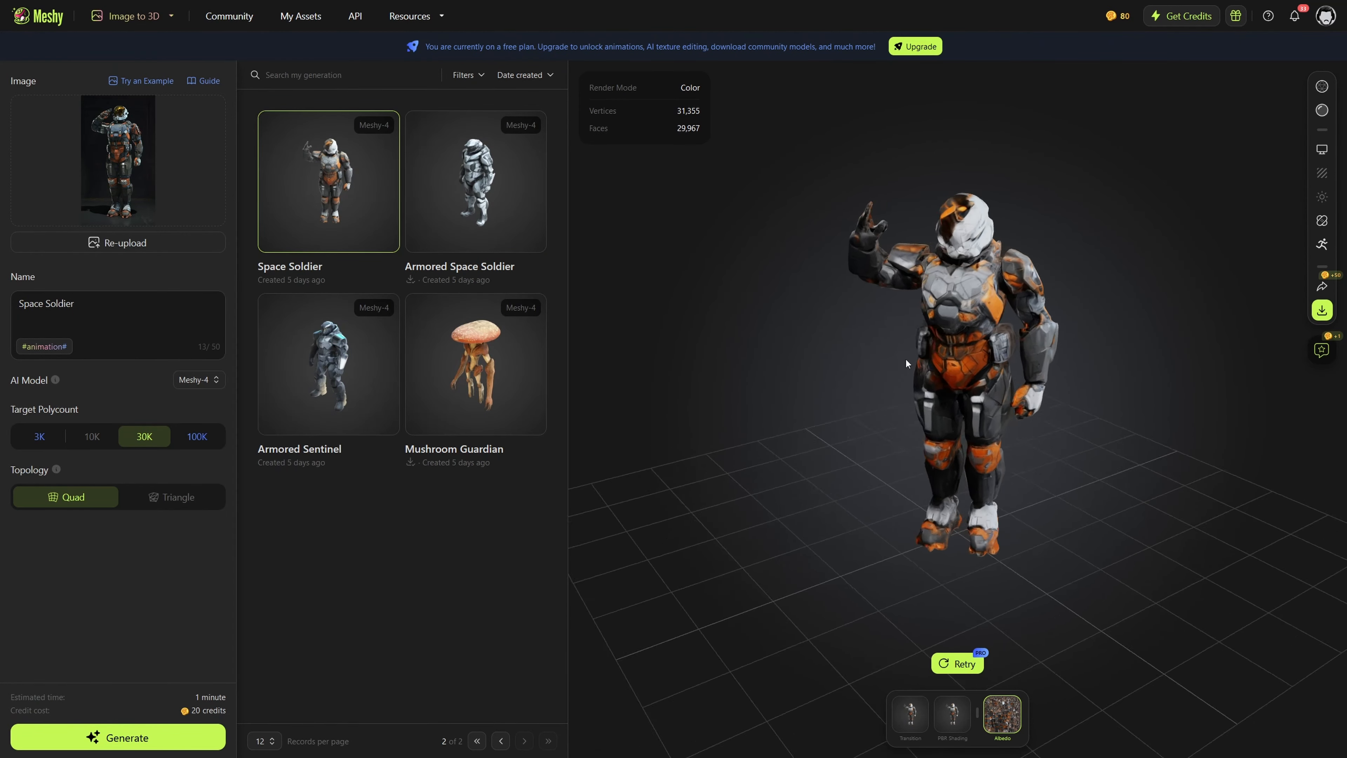
{"action": "left_click_drag", "start_coordinate": [907, 364], "coordinate": [758, 374]}
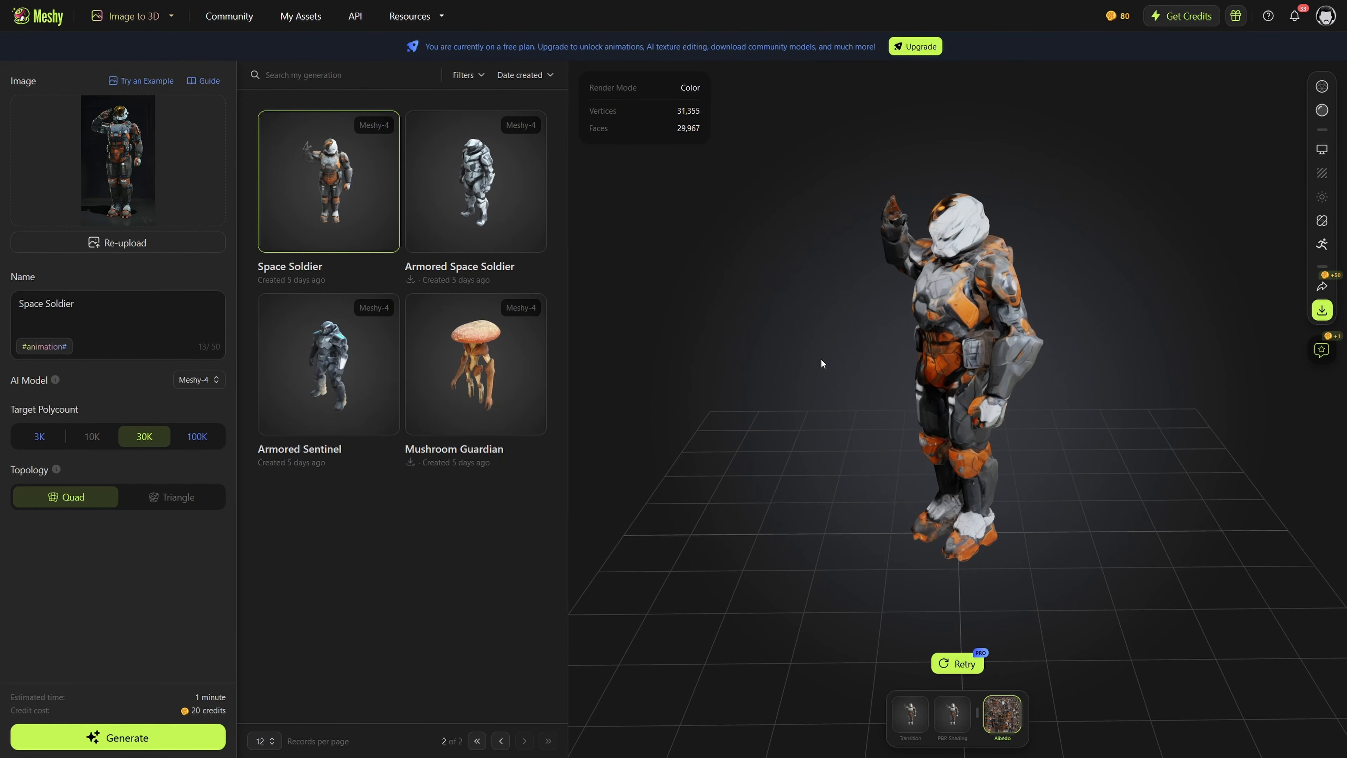
Go back to the first generations page, view the Dystopian Warrior and choose the Reptilian Warrior.
{"action": "left_click", "coordinate": [501, 751]}
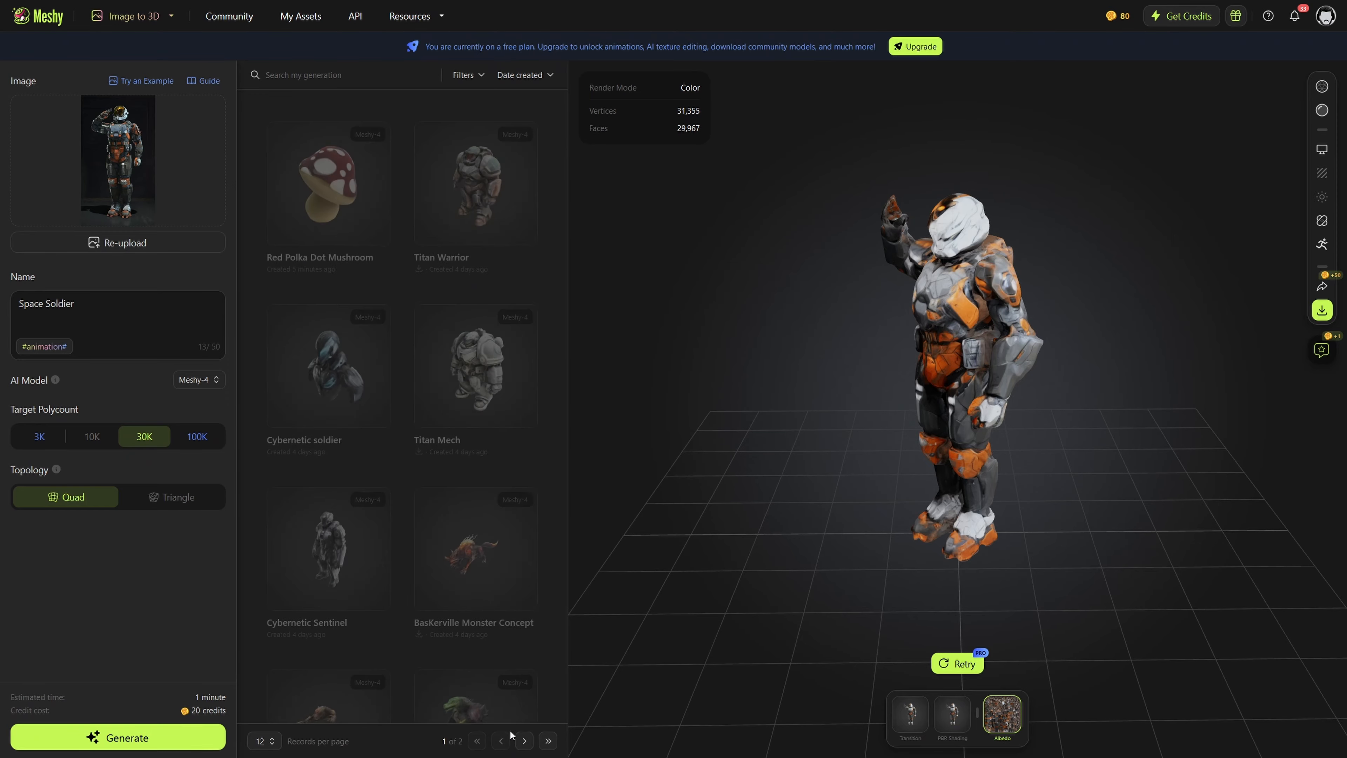
{"action": "scroll", "scroll_direction": "down", "scroll_amount": 3}
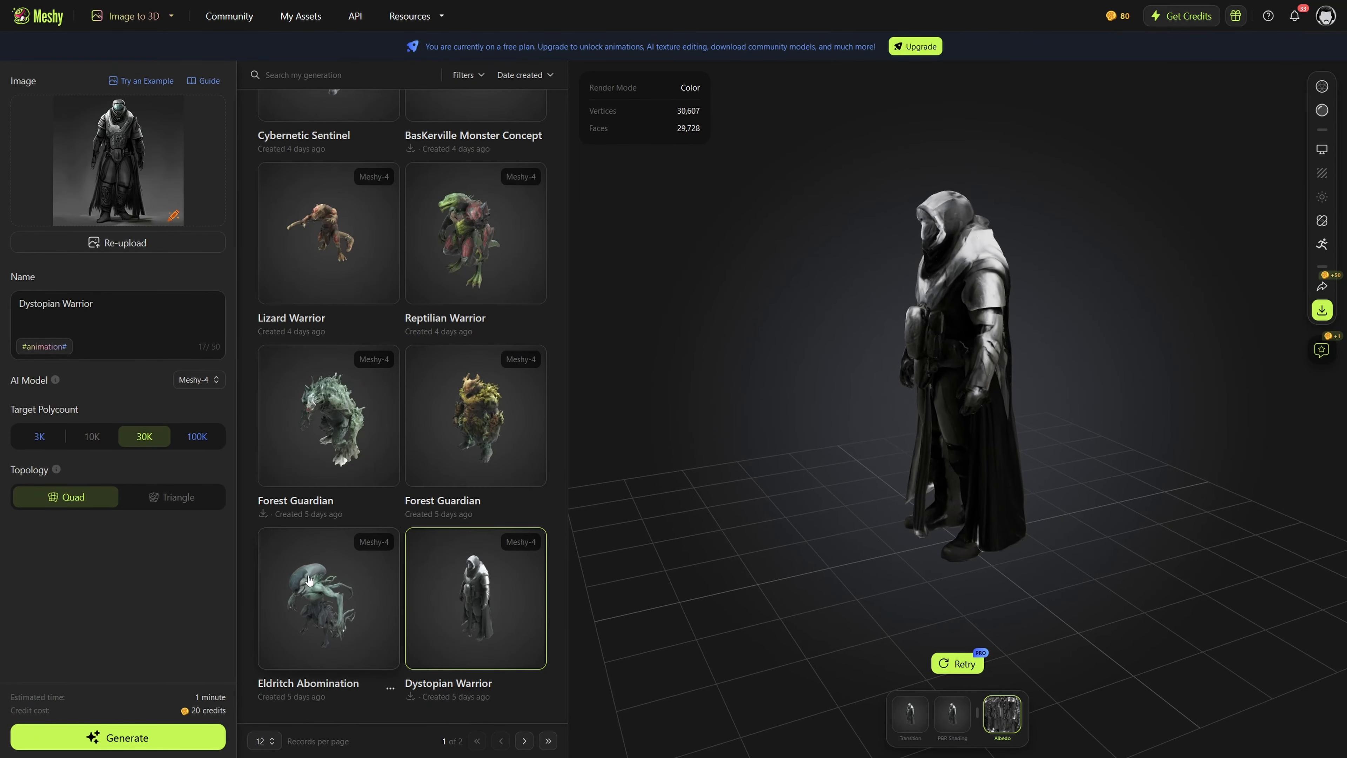
{"action": "left_click", "coordinate": [313, 598]}
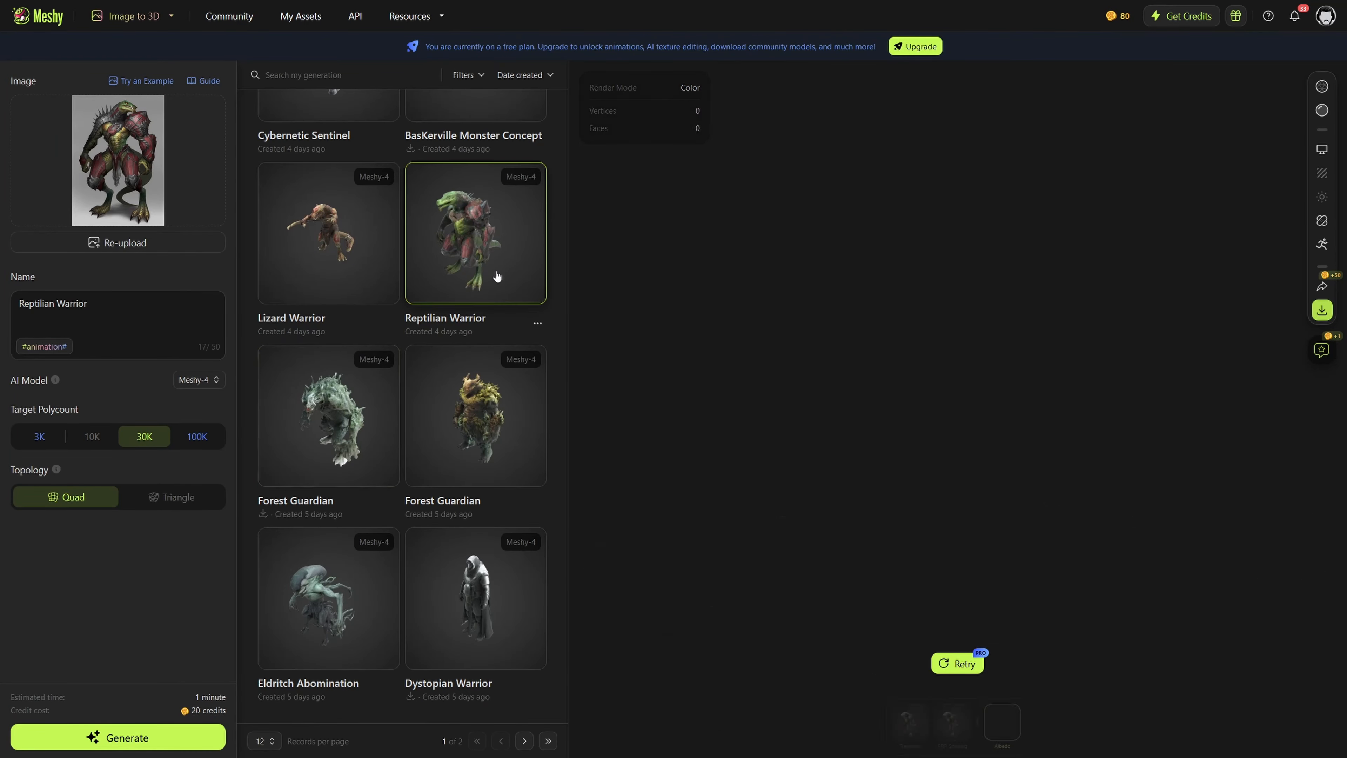
Load the Reptilian Warrior, orbit it front, side and back, then load the Lizard Warrior.
{"action": "left_click", "coordinate": [475, 231]}
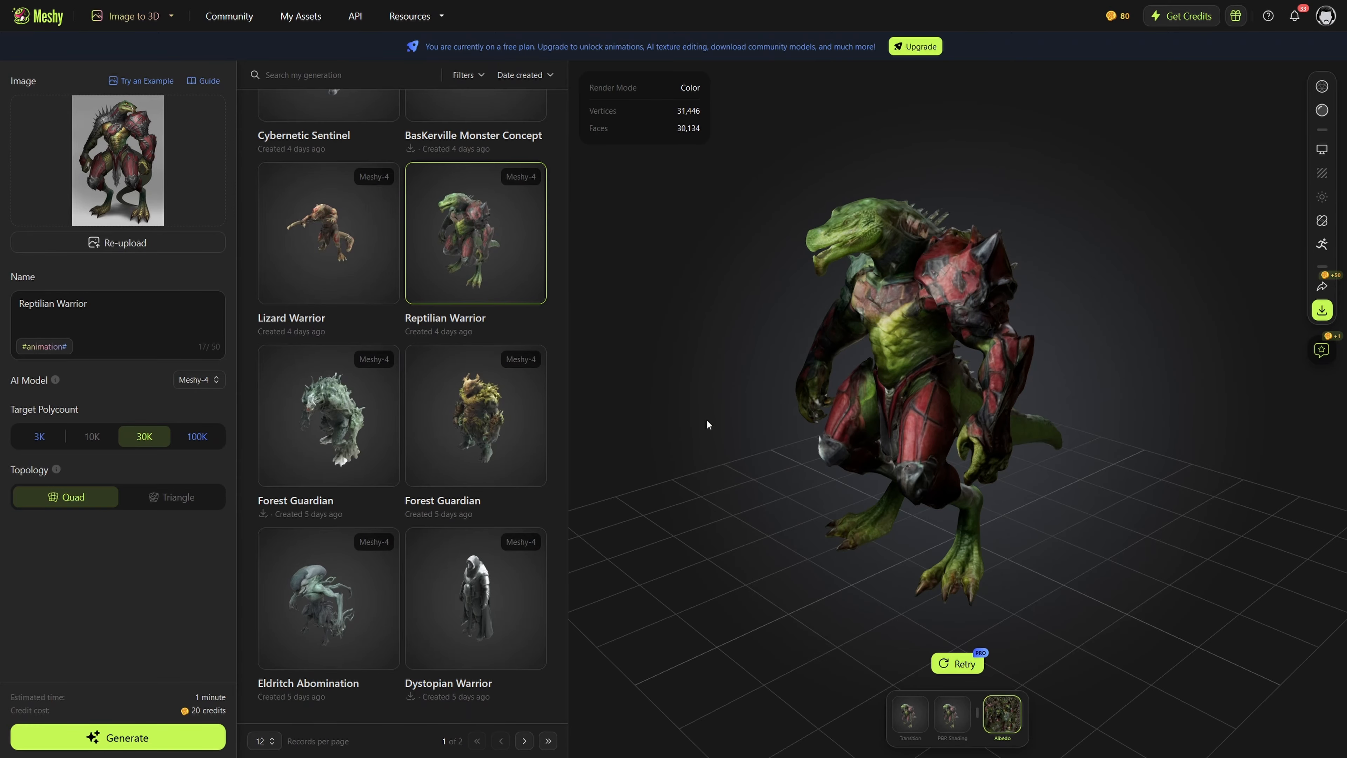
{"action": "left_click_drag", "start_coordinate": [709, 424], "coordinate": [833, 417]}
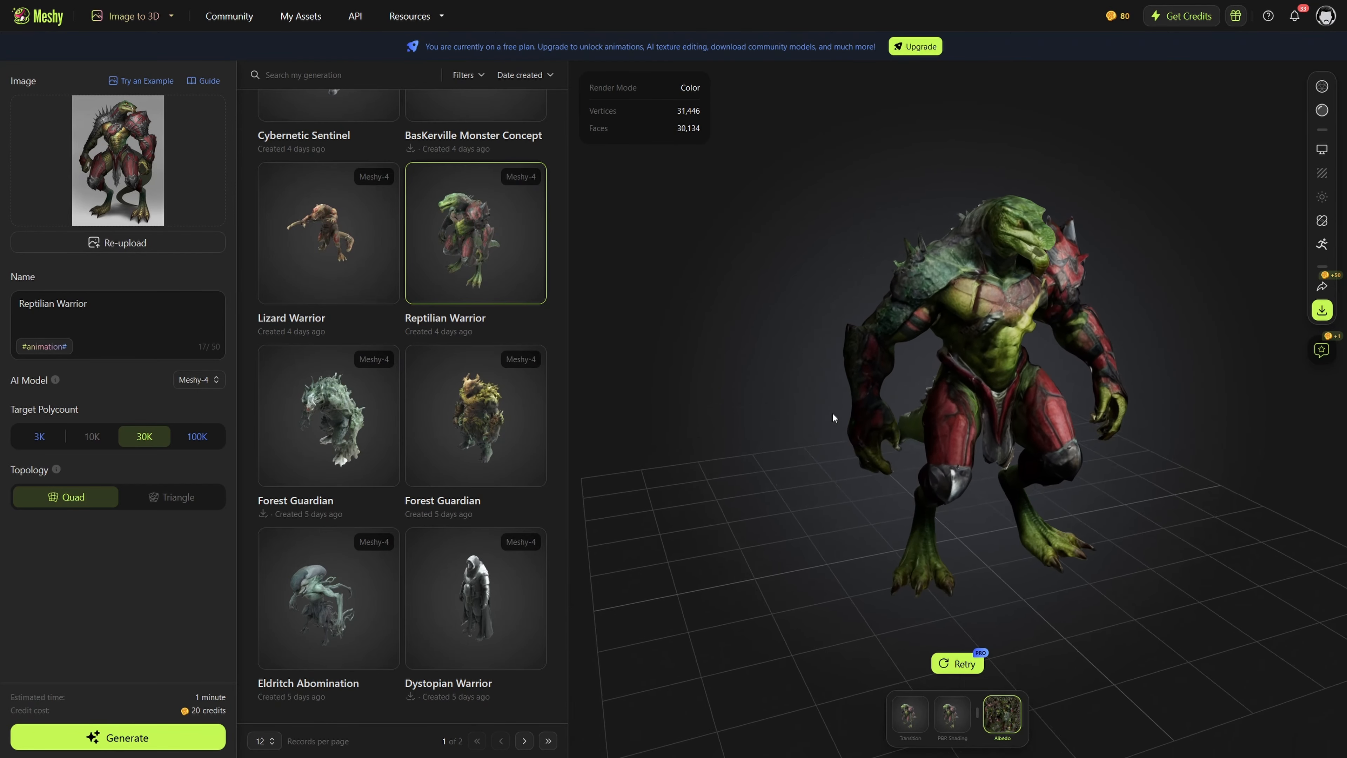
{"action": "left_click_drag", "start_coordinate": [834, 418], "coordinate": [670, 430]}
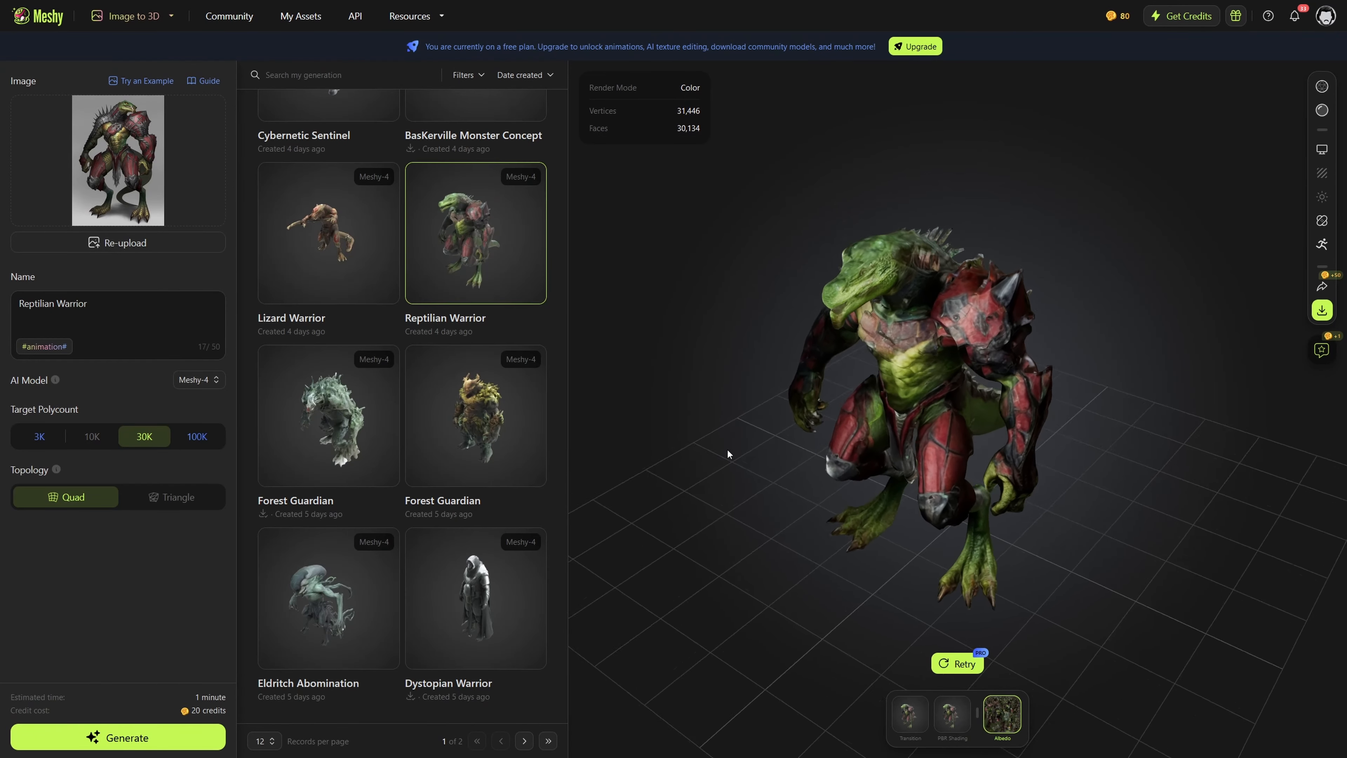
{"action": "left_click_drag", "start_coordinate": [728, 454], "coordinate": [1068, 434]}
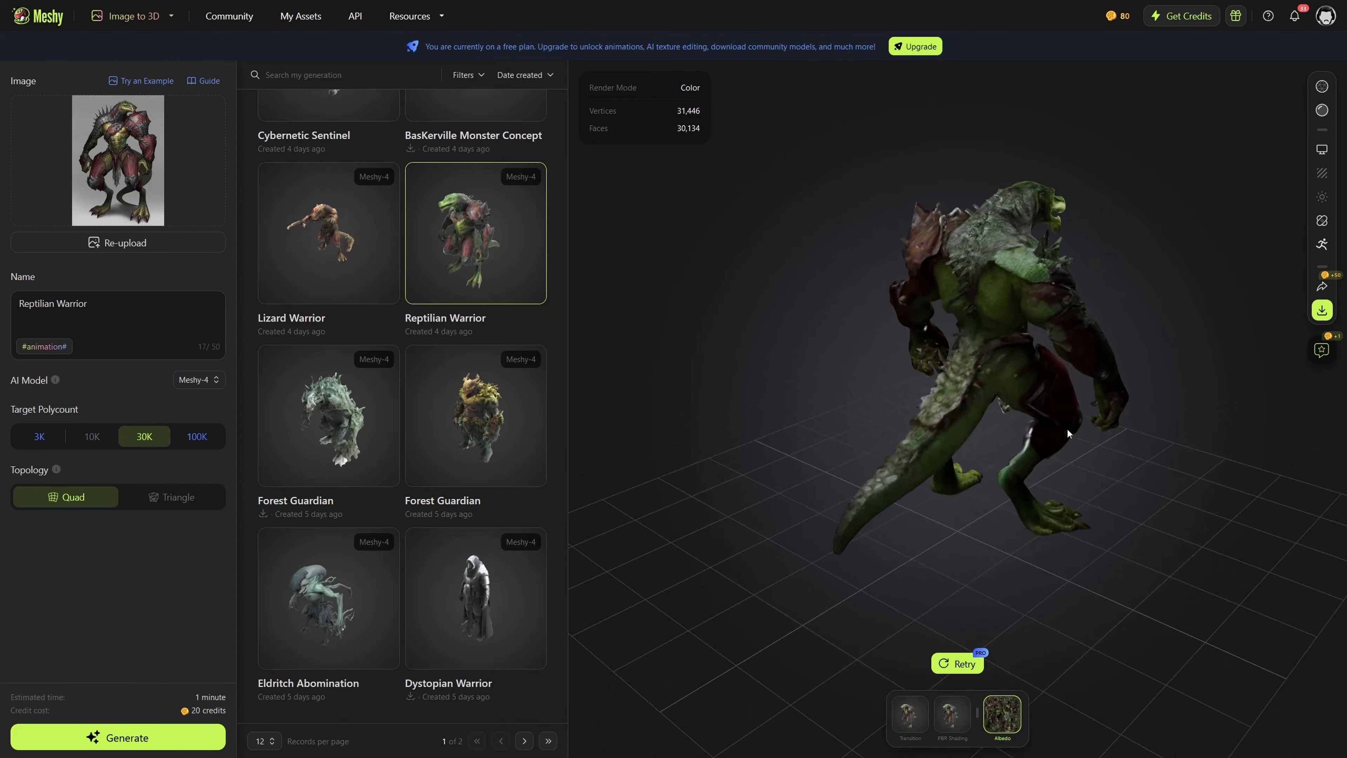
{"action": "left_click_drag", "start_coordinate": [1068, 434], "coordinate": [1278, 426]}
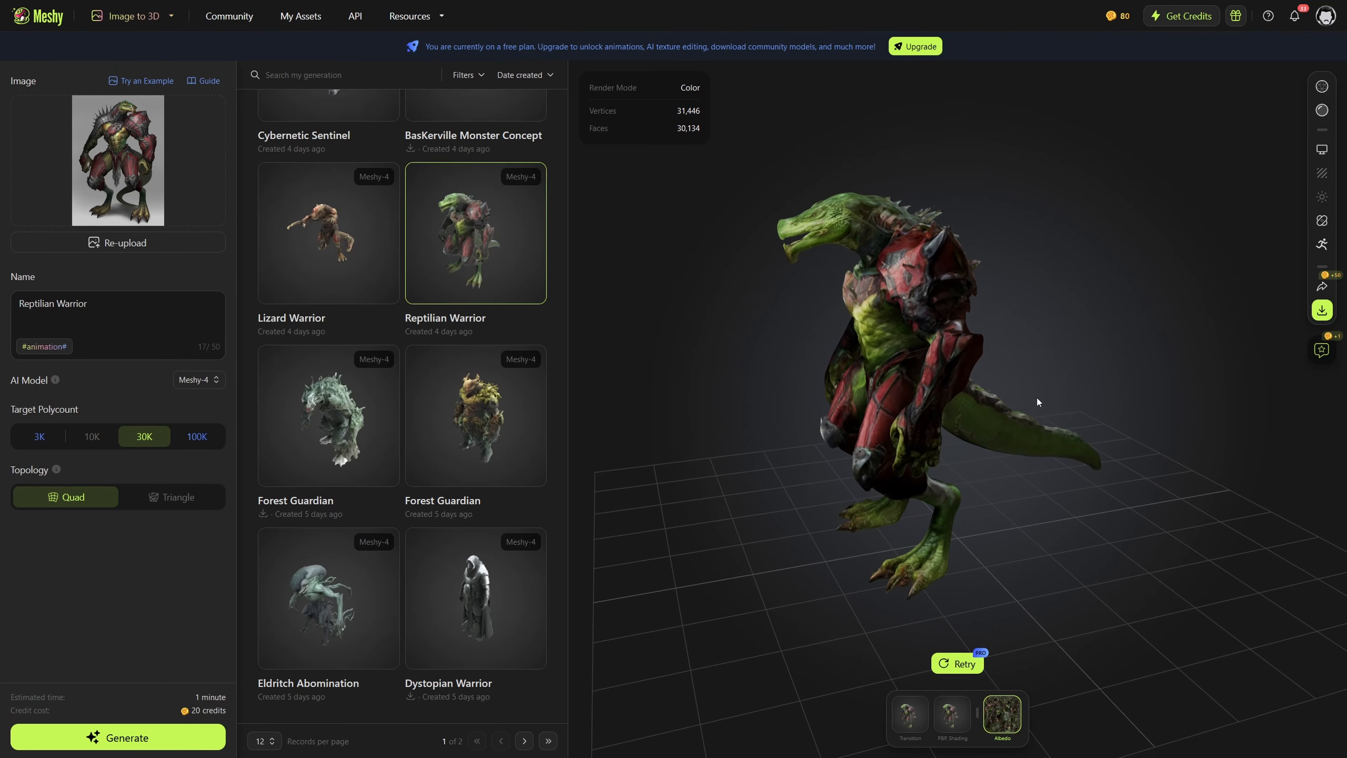
{"action": "left_click_drag", "start_coordinate": [1038, 402], "coordinate": [1189, 404]}
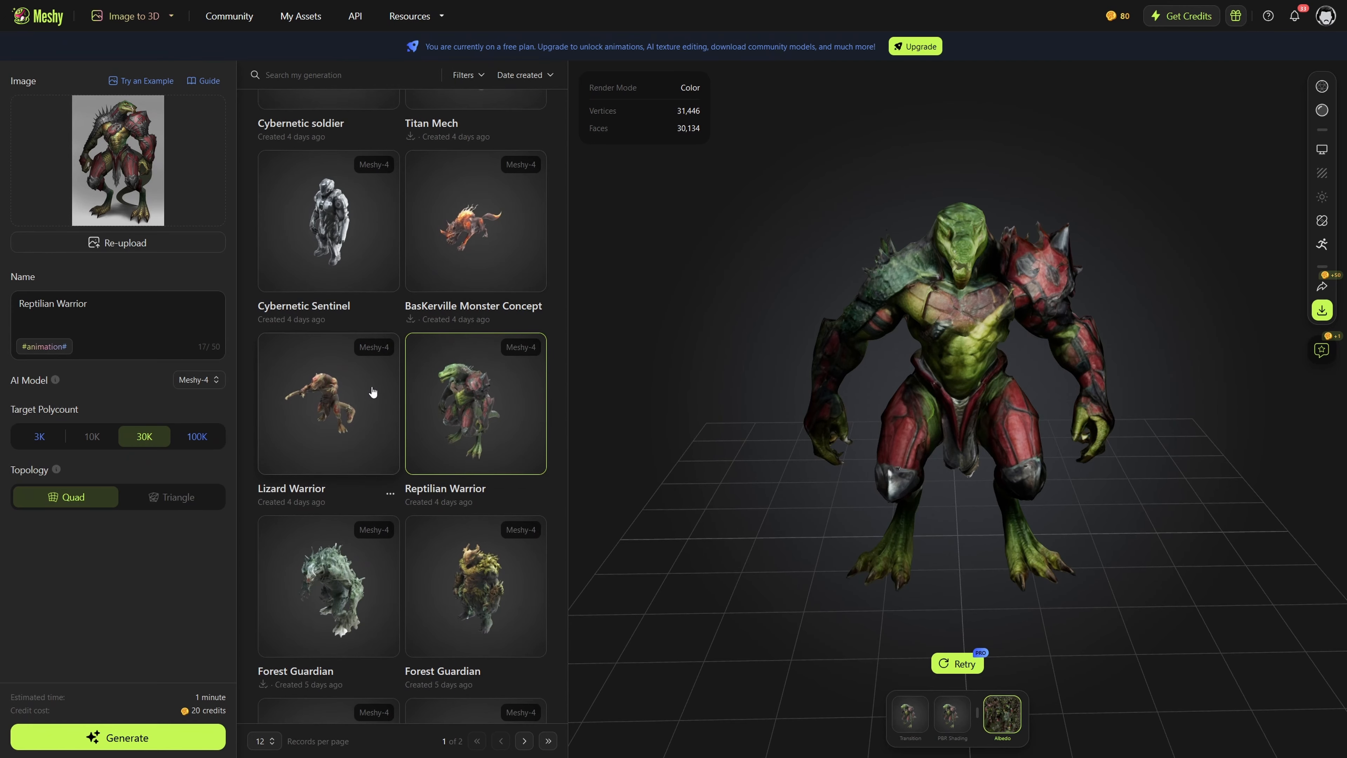
{"action": "left_click", "coordinate": [328, 404]}
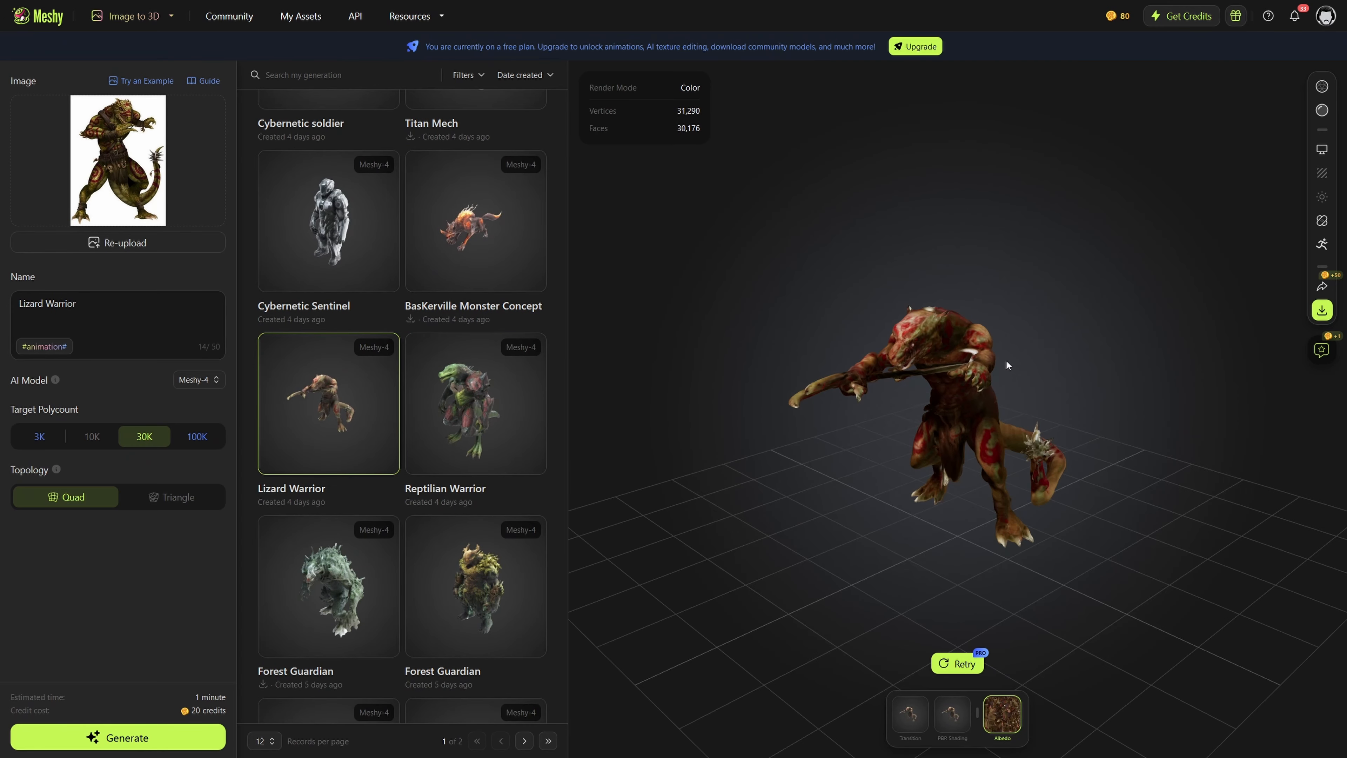
Orbit the Lizard Warrior to other sides, then load the BasKerville Monster Concept model.
{"action": "left_click_drag", "start_coordinate": [1007, 365], "coordinate": [972, 387]}
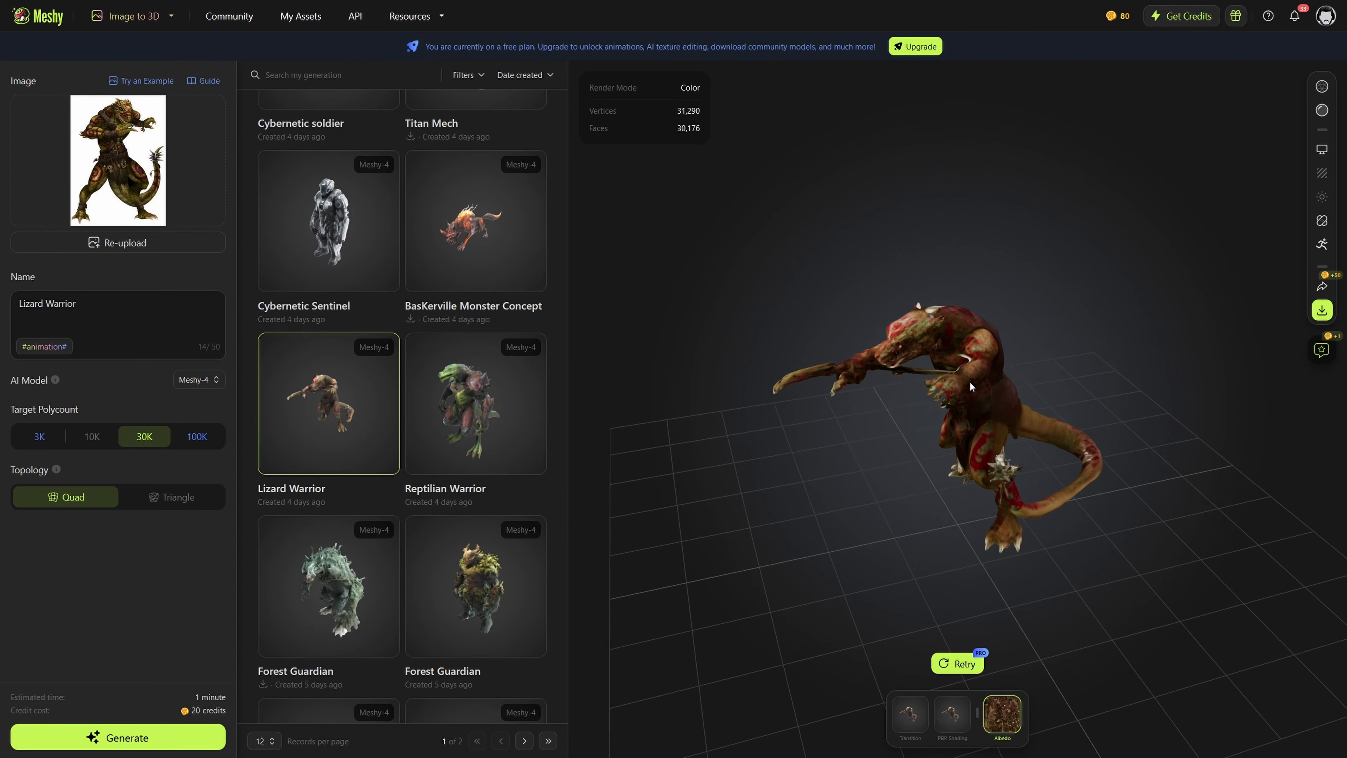
{"action": "left_click_drag", "start_coordinate": [971, 387], "coordinate": [1115, 356]}
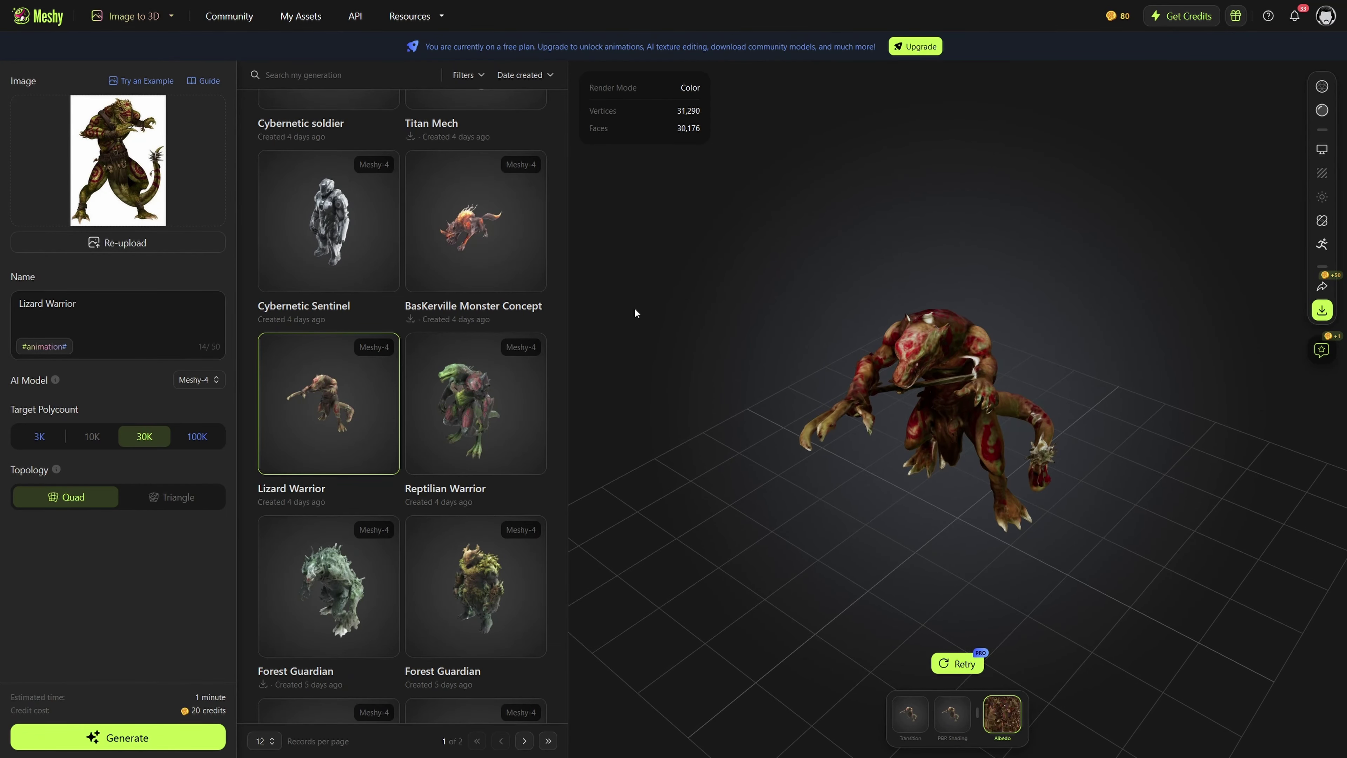
{"action": "left_click", "coordinate": [476, 225]}
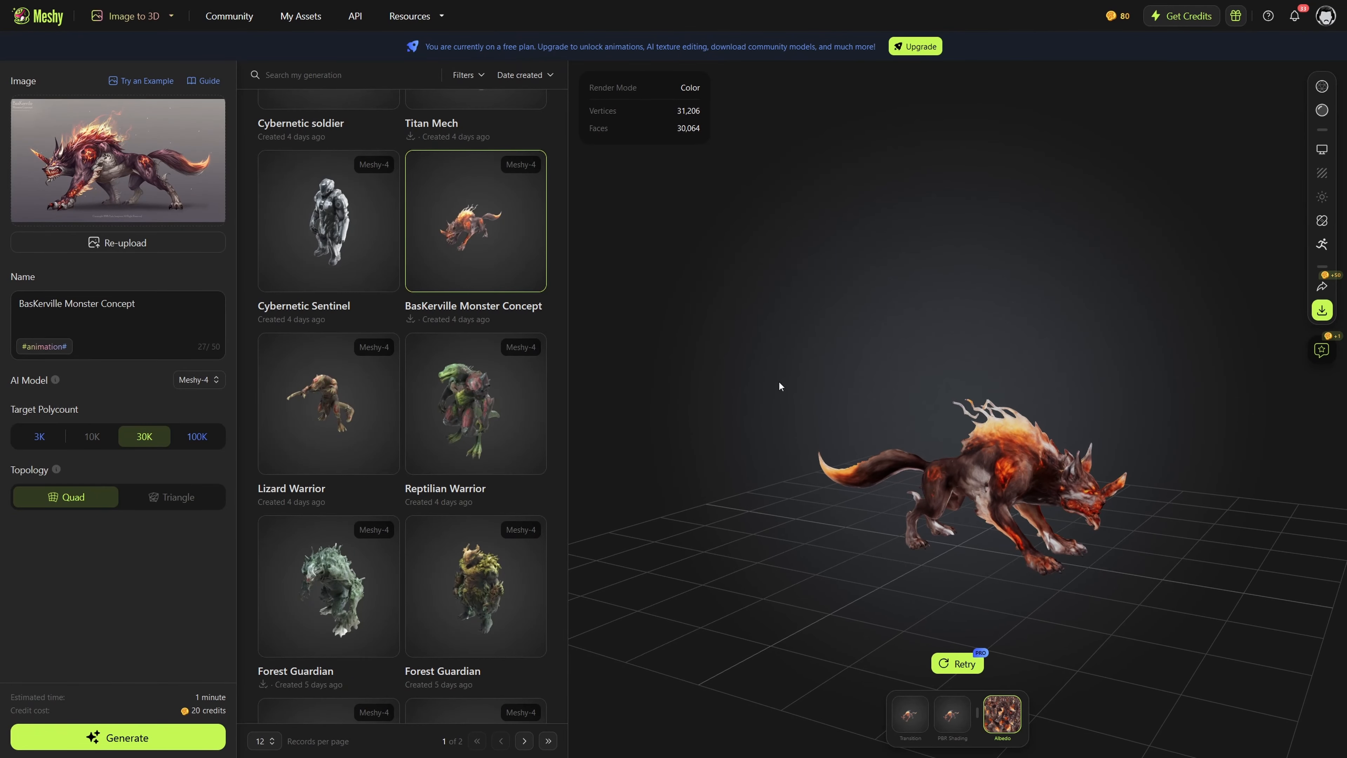
Load the Cybernetic Sentinel and orbit it to another angle.
{"action": "left_click", "coordinate": [329, 222]}
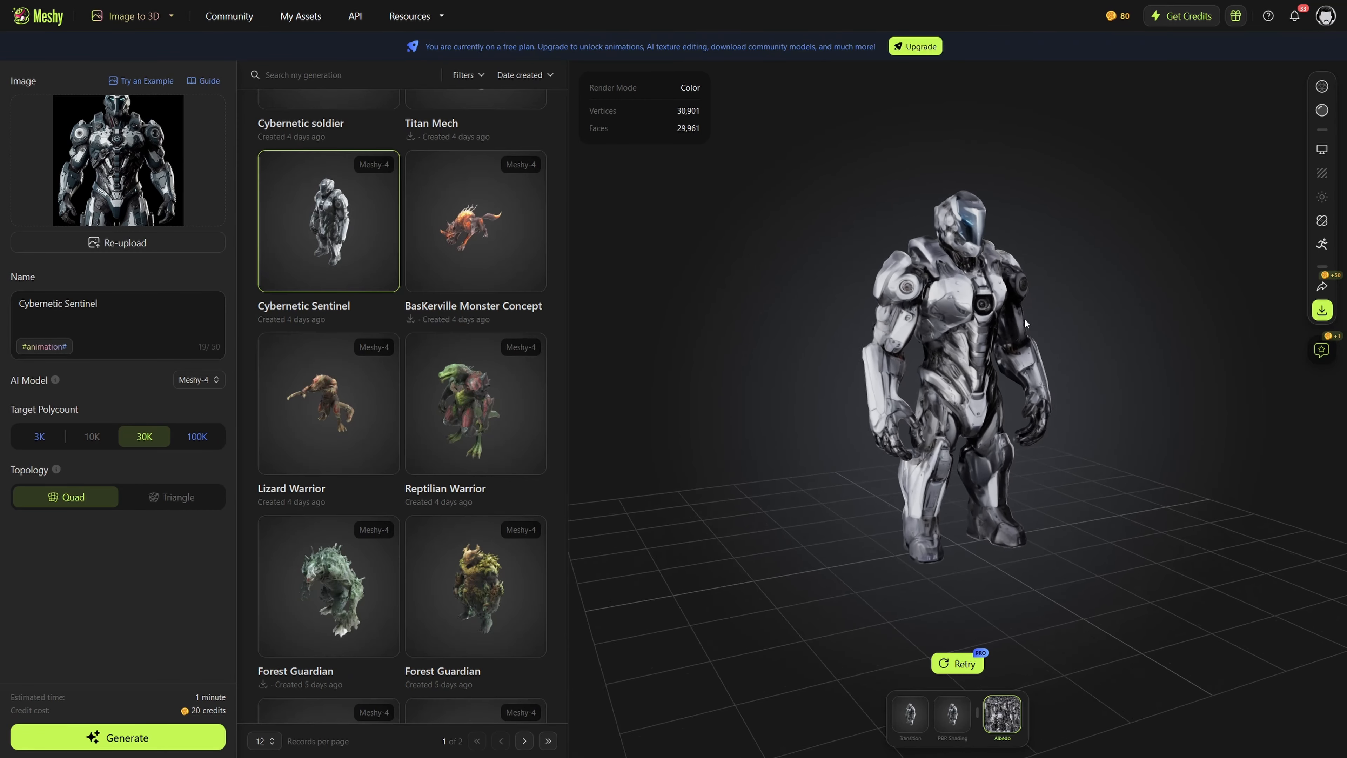
{"action": "left_click_drag", "start_coordinate": [1022, 324], "coordinate": [971, 314]}
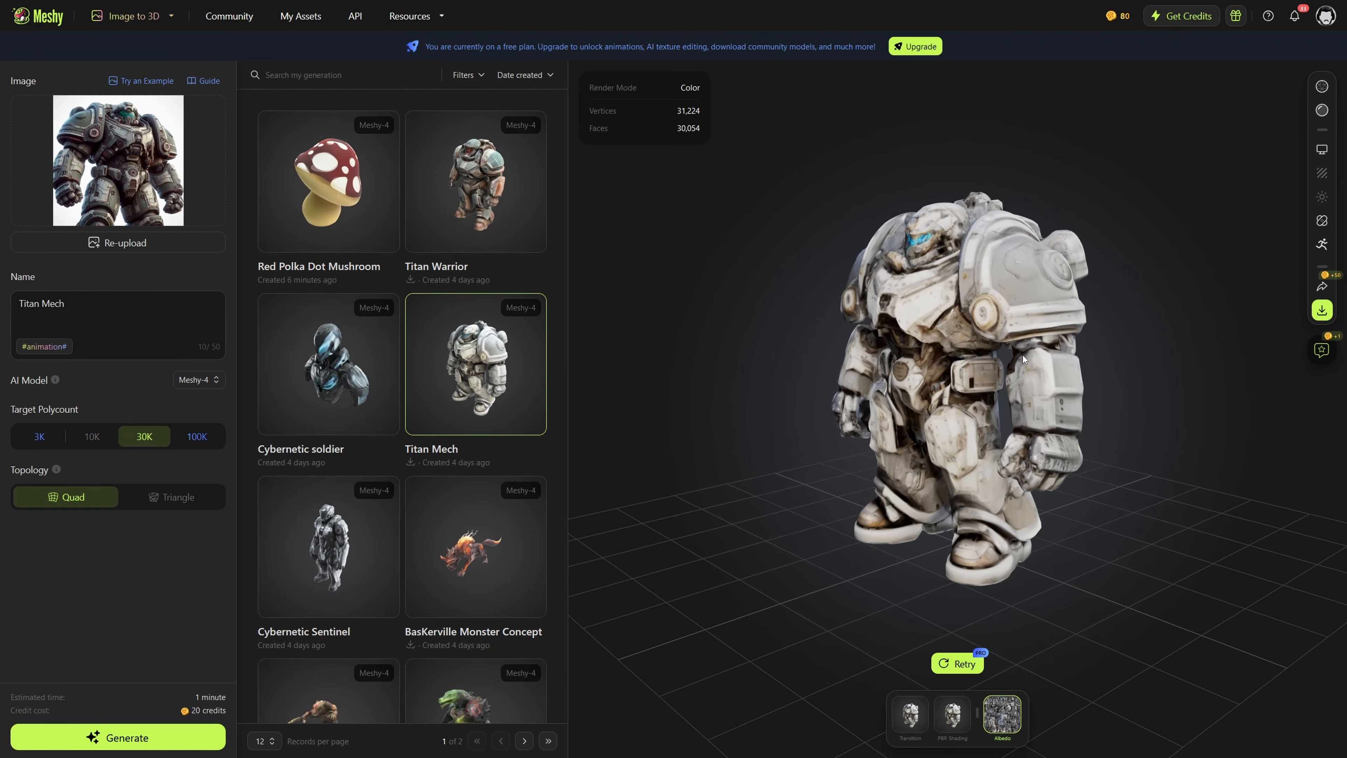
Orbit the Titan Mech to its side and back to front, then load the Titan Warrior.
{"action": "left_click_drag", "start_coordinate": [1023, 359], "coordinate": [951, 389]}
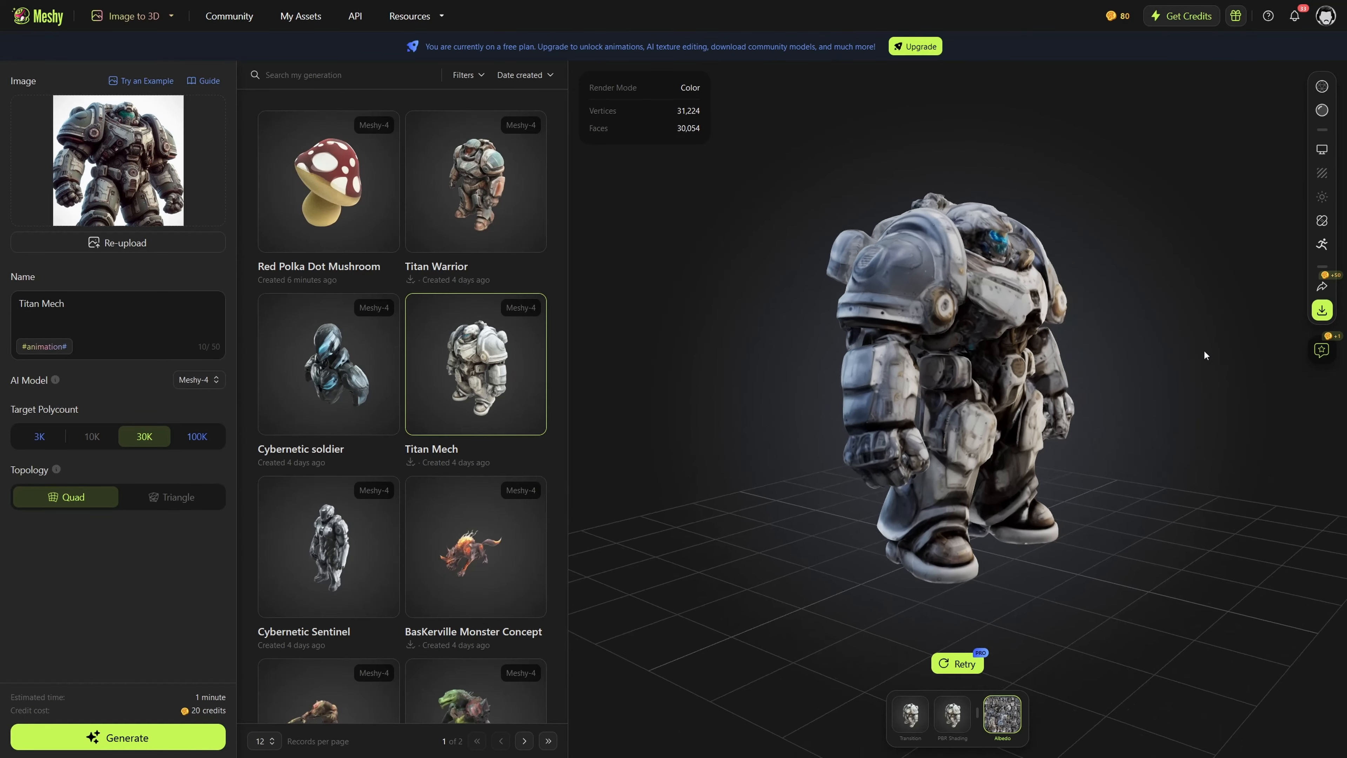
{"action": "left_click_drag", "start_coordinate": [1203, 356], "coordinate": [805, 376]}
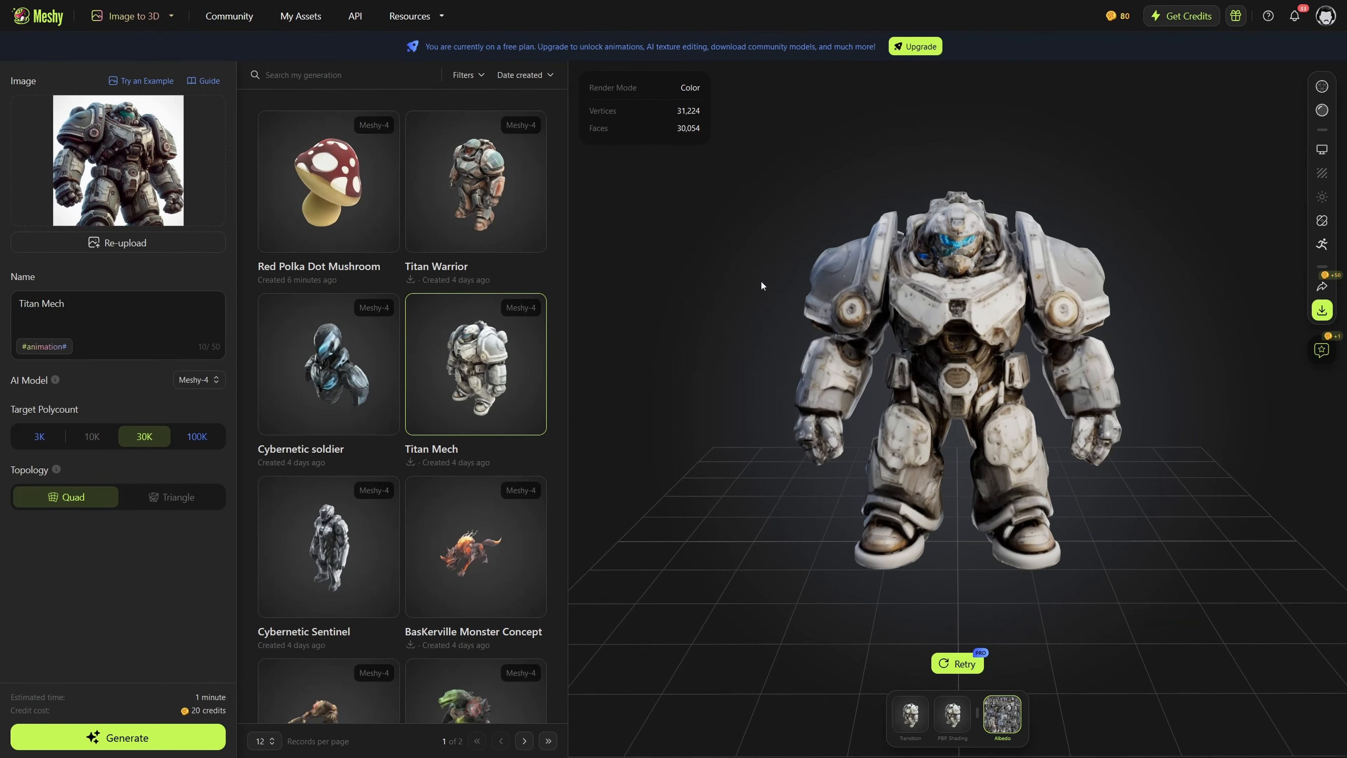
{"action": "left_click", "coordinate": [476, 184]}
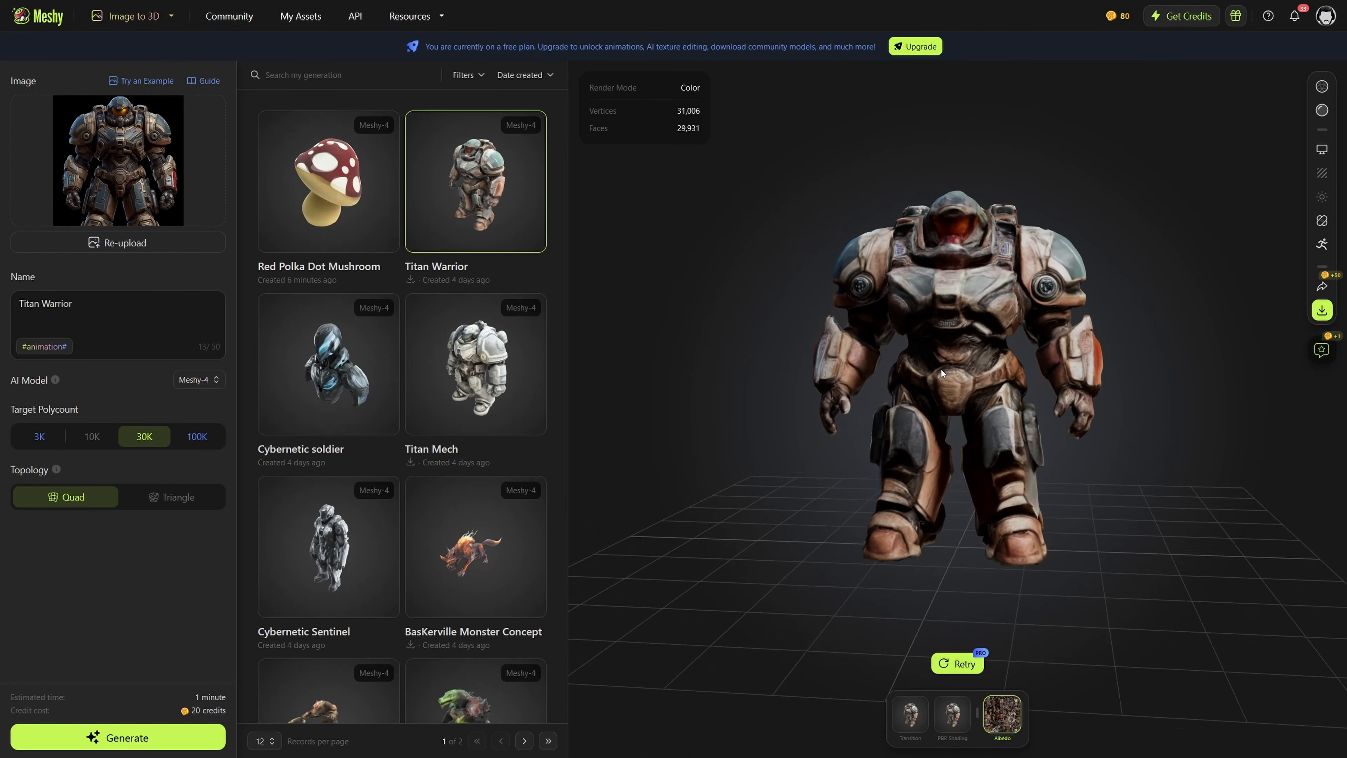
Orbit the Titan Warrior to see its back and front, then load the Red Polka Dot Mushroom.
{"action": "left_click_drag", "start_coordinate": [942, 373], "coordinate": [776, 398]}
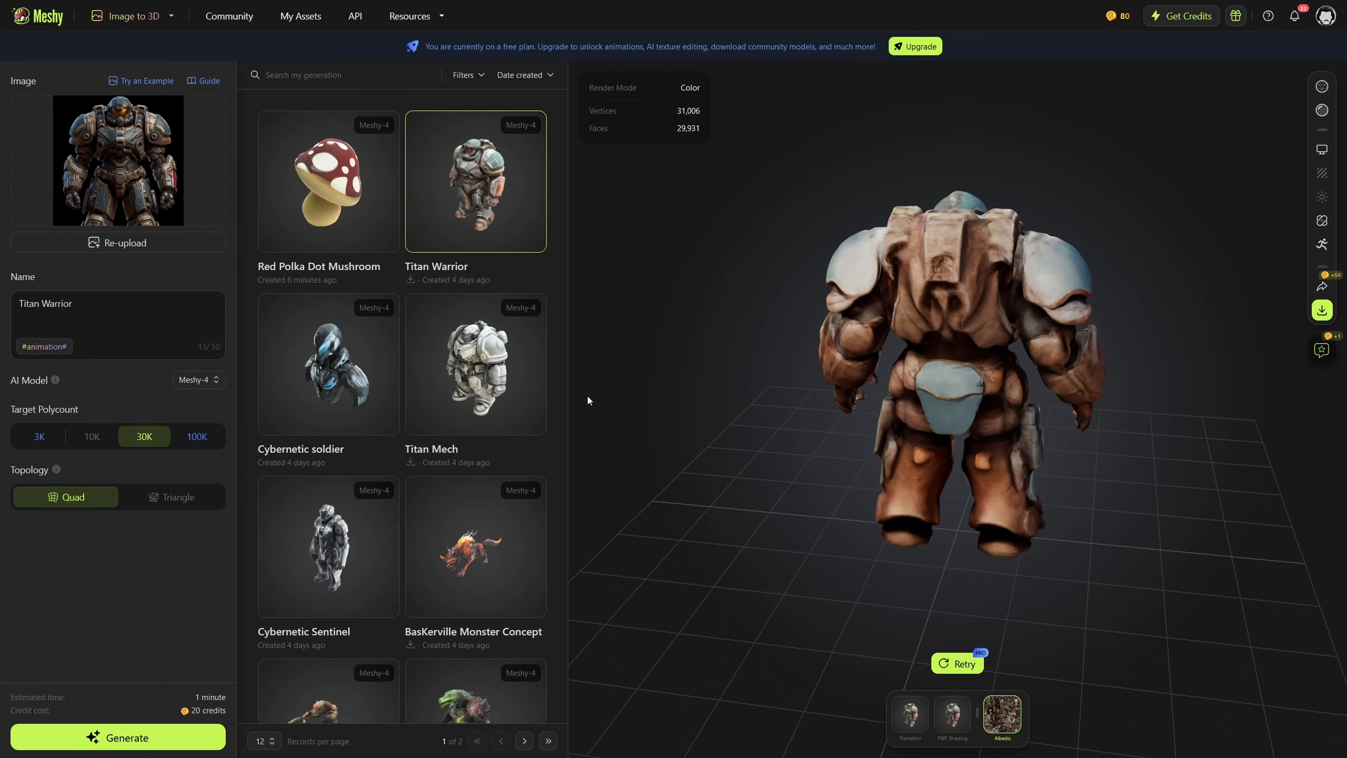
{"action": "left_click_drag", "start_coordinate": [589, 400], "coordinate": [842, 430]}
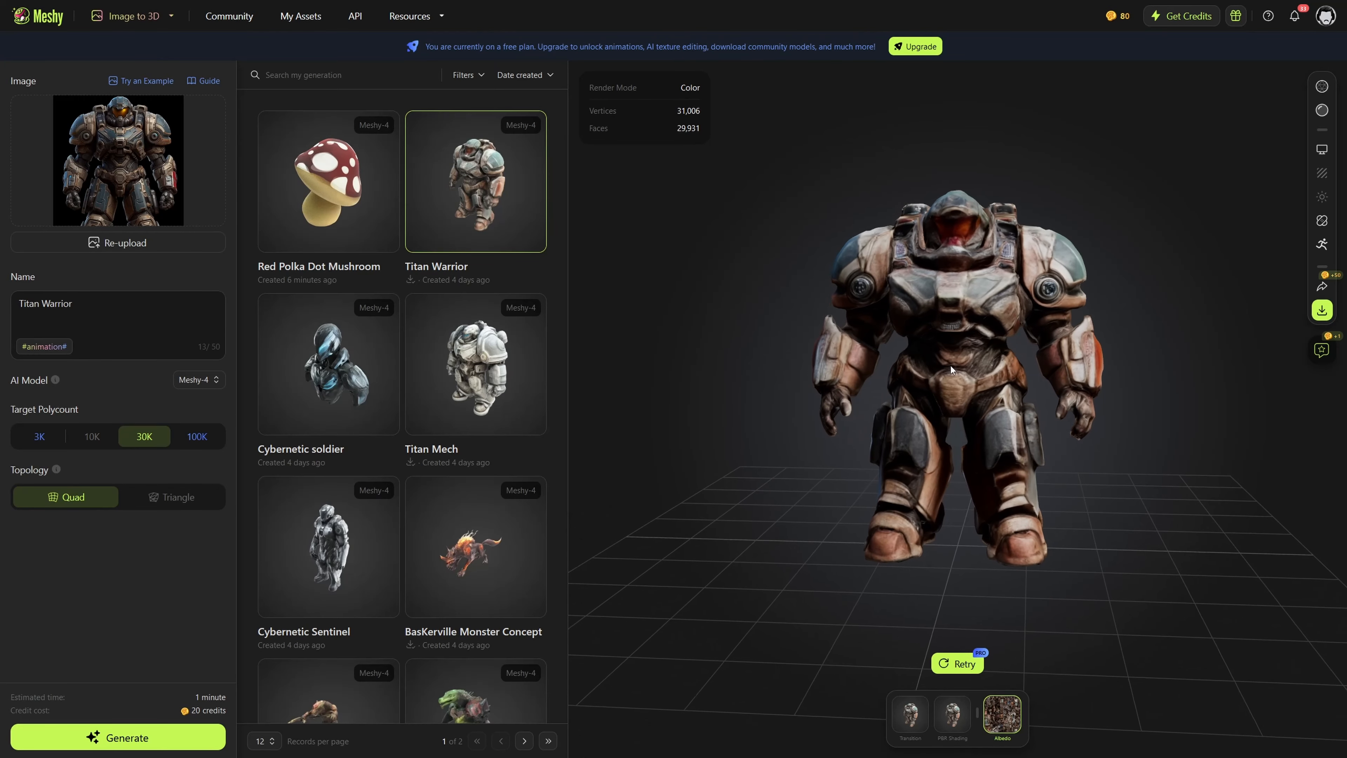
{"action": "left_click", "coordinate": [329, 184]}
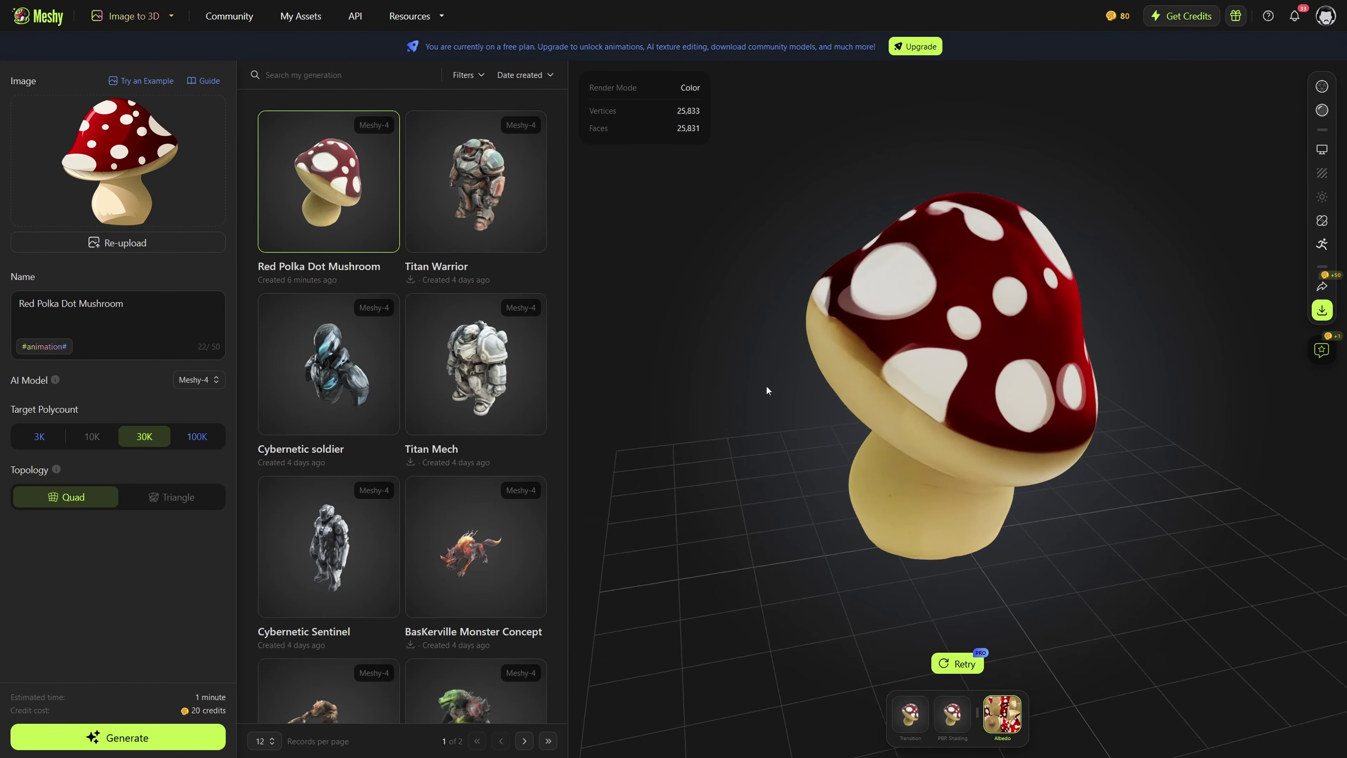
Orbit the mushroom to view its cap from several angles, then switch to Text to 3D generations.
{"action": "left_click_drag", "start_coordinate": [766, 390], "coordinate": [1011, 419]}
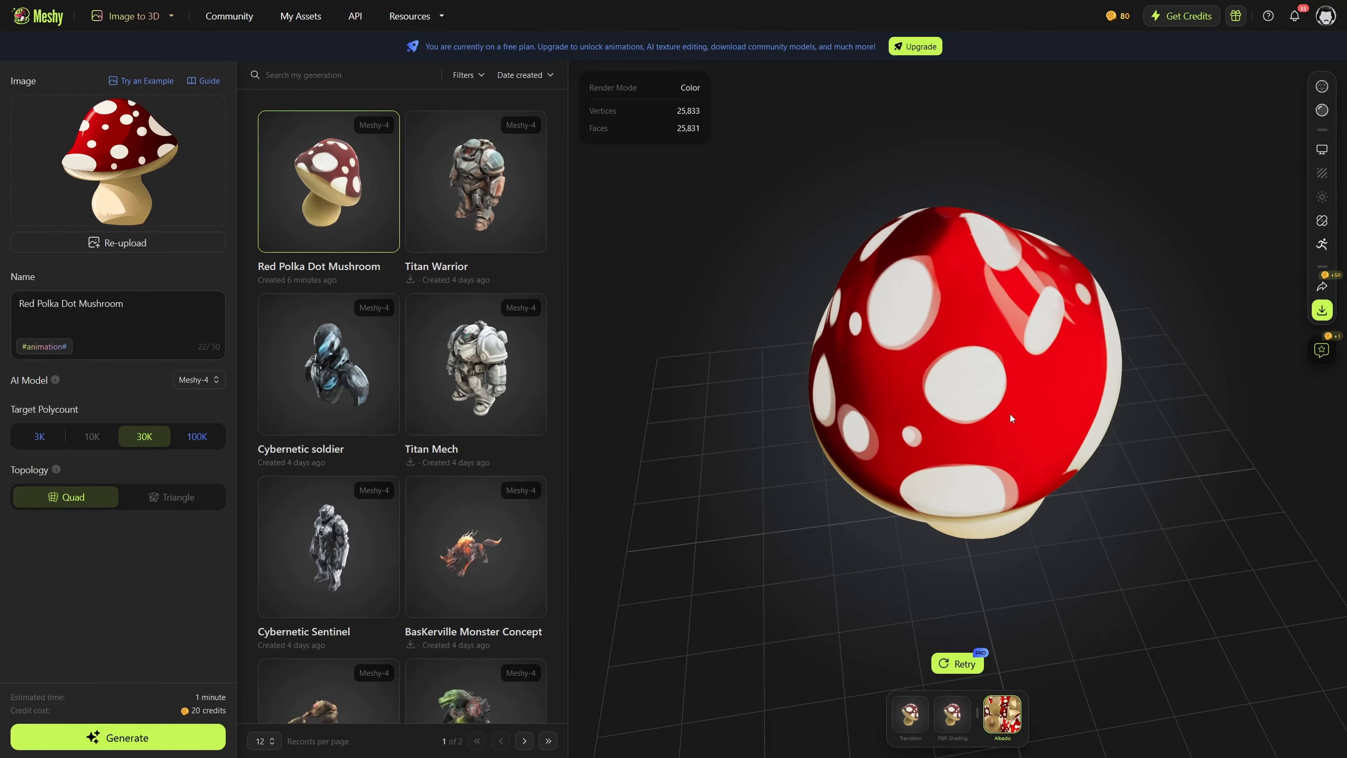
{"action": "left_click_drag", "start_coordinate": [1011, 418], "coordinate": [873, 429]}
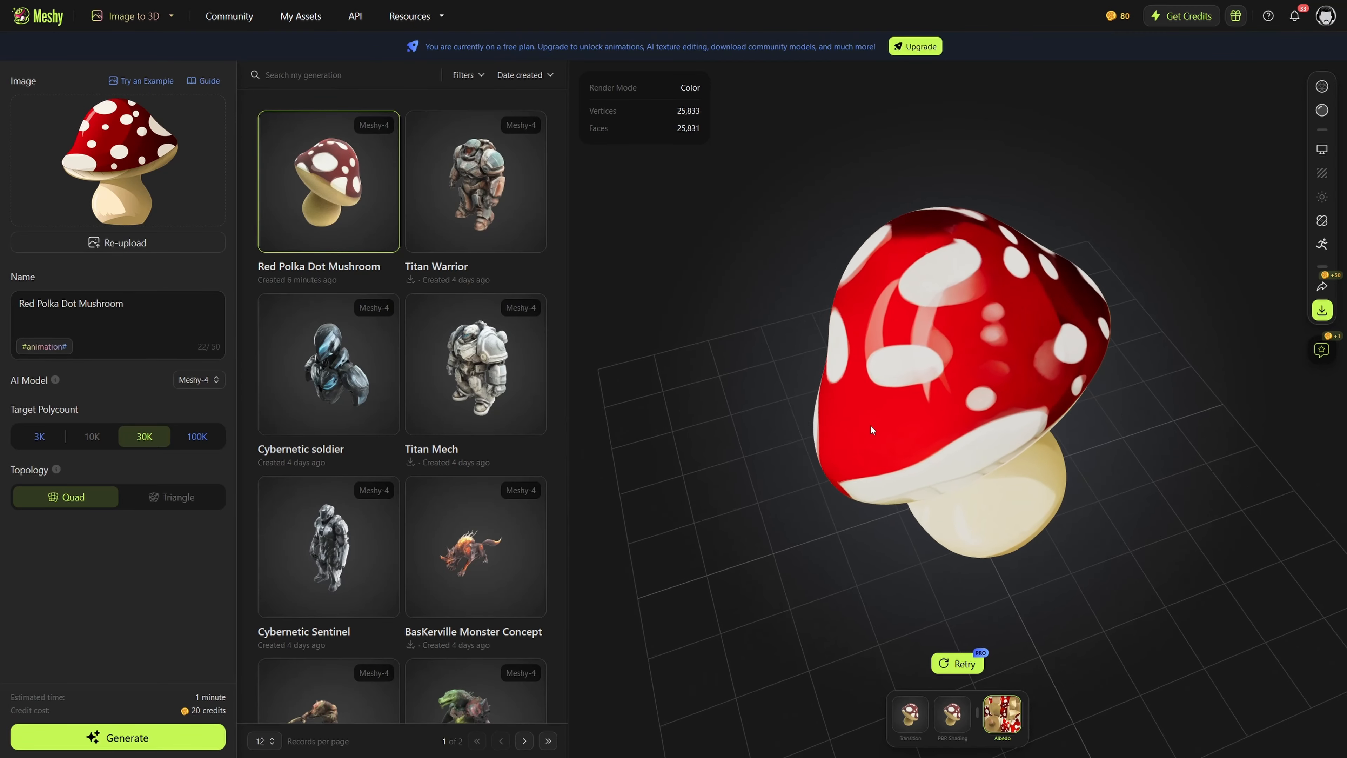
{"action": "left_click_drag", "start_coordinate": [873, 429], "coordinate": [1169, 417]}
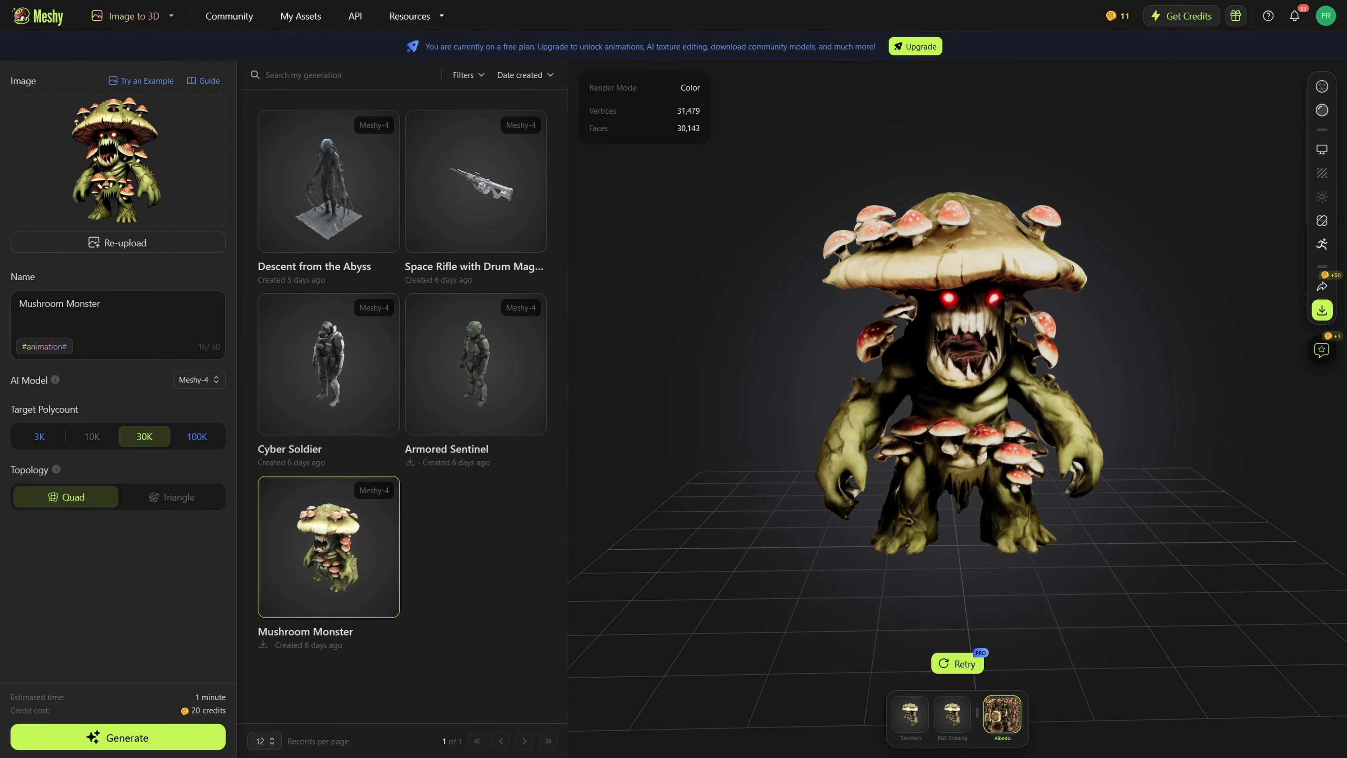
{"action": "left_click", "coordinate": [134, 17]}
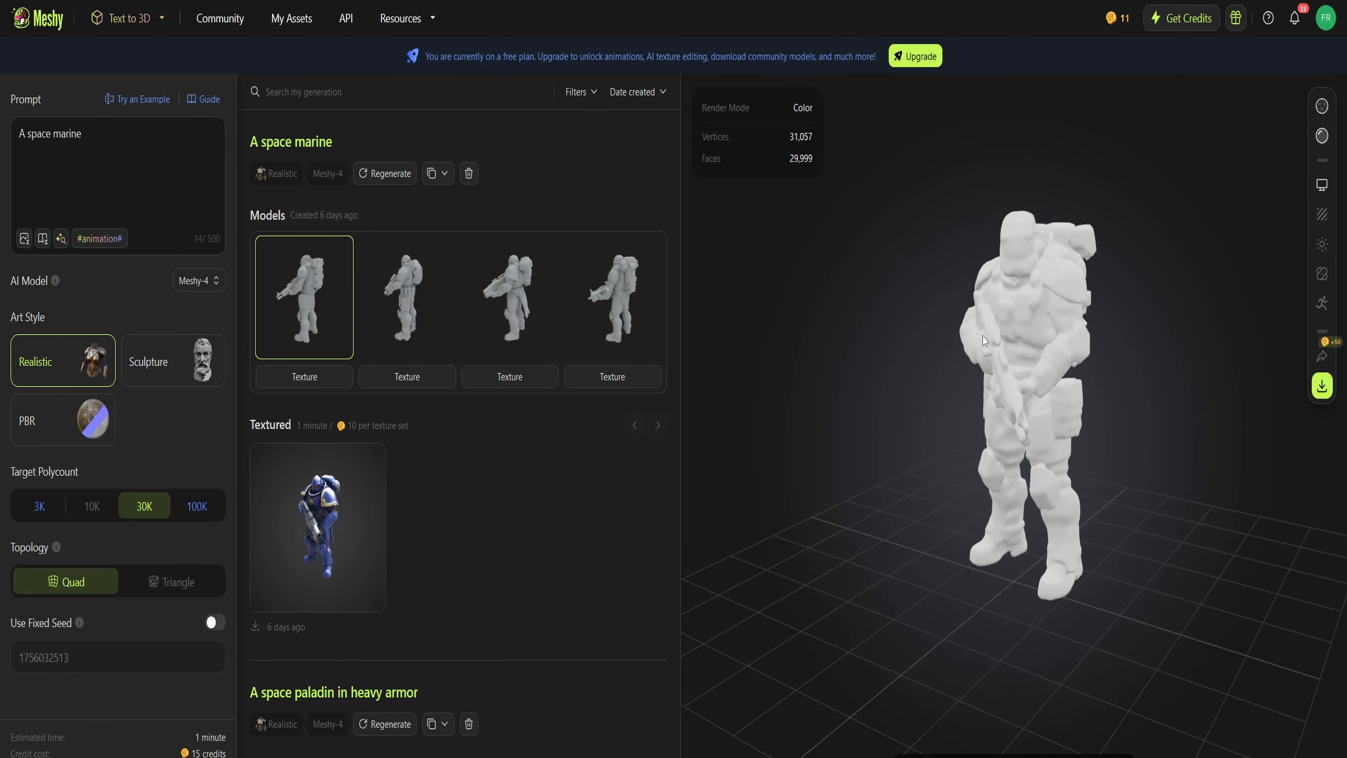
View the second, third and fourth space marine variants, then return to the third.
{"action": "left_click", "coordinate": [407, 297]}
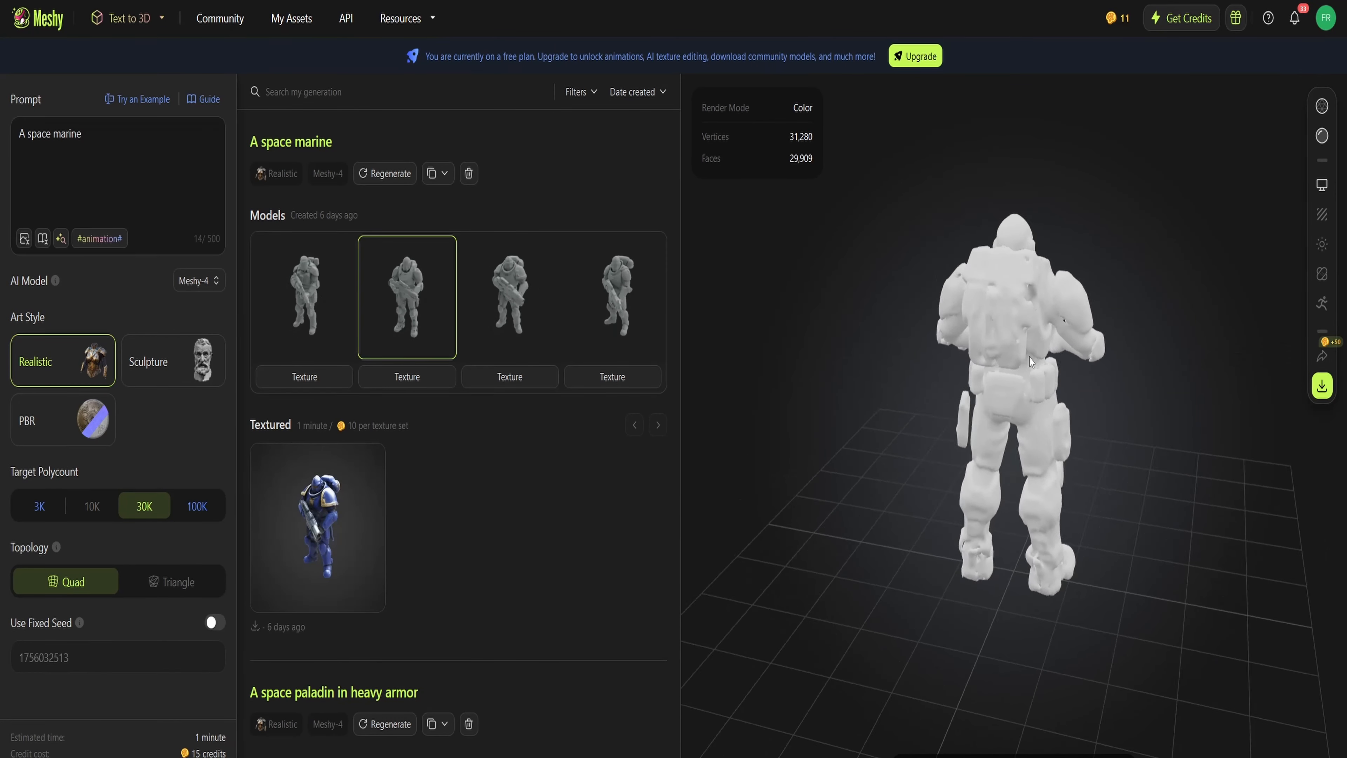
{"action": "left_click", "coordinate": [511, 297]}
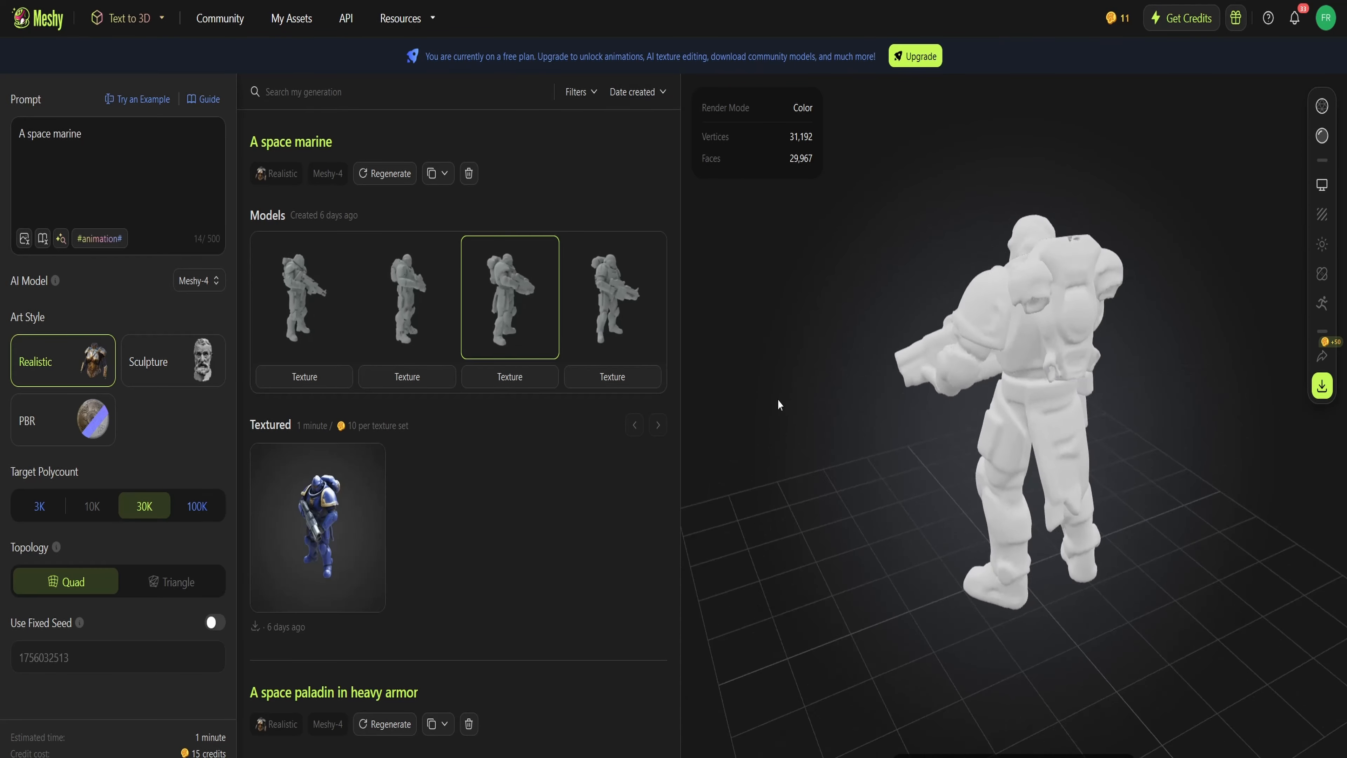
{"action": "left_click", "coordinate": [613, 299]}
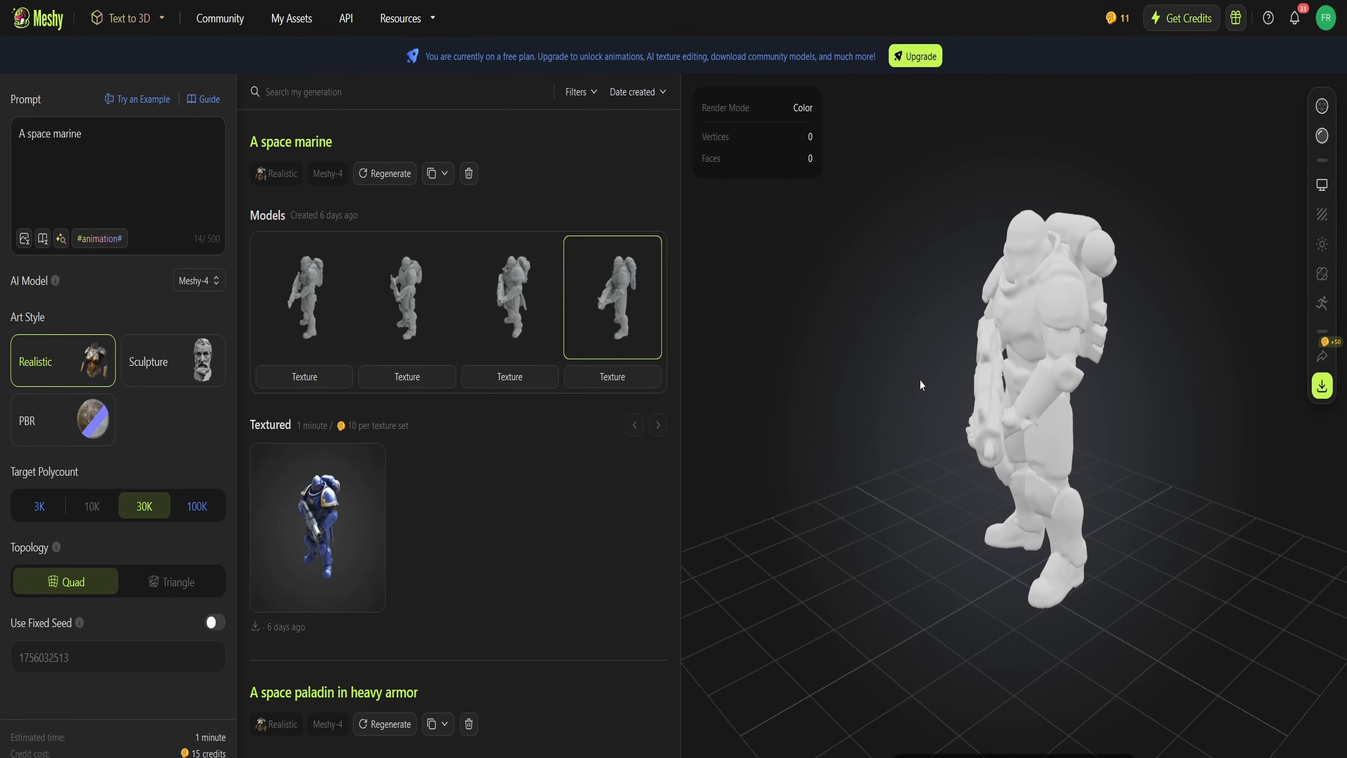
{"action": "left_click", "coordinate": [510, 299]}
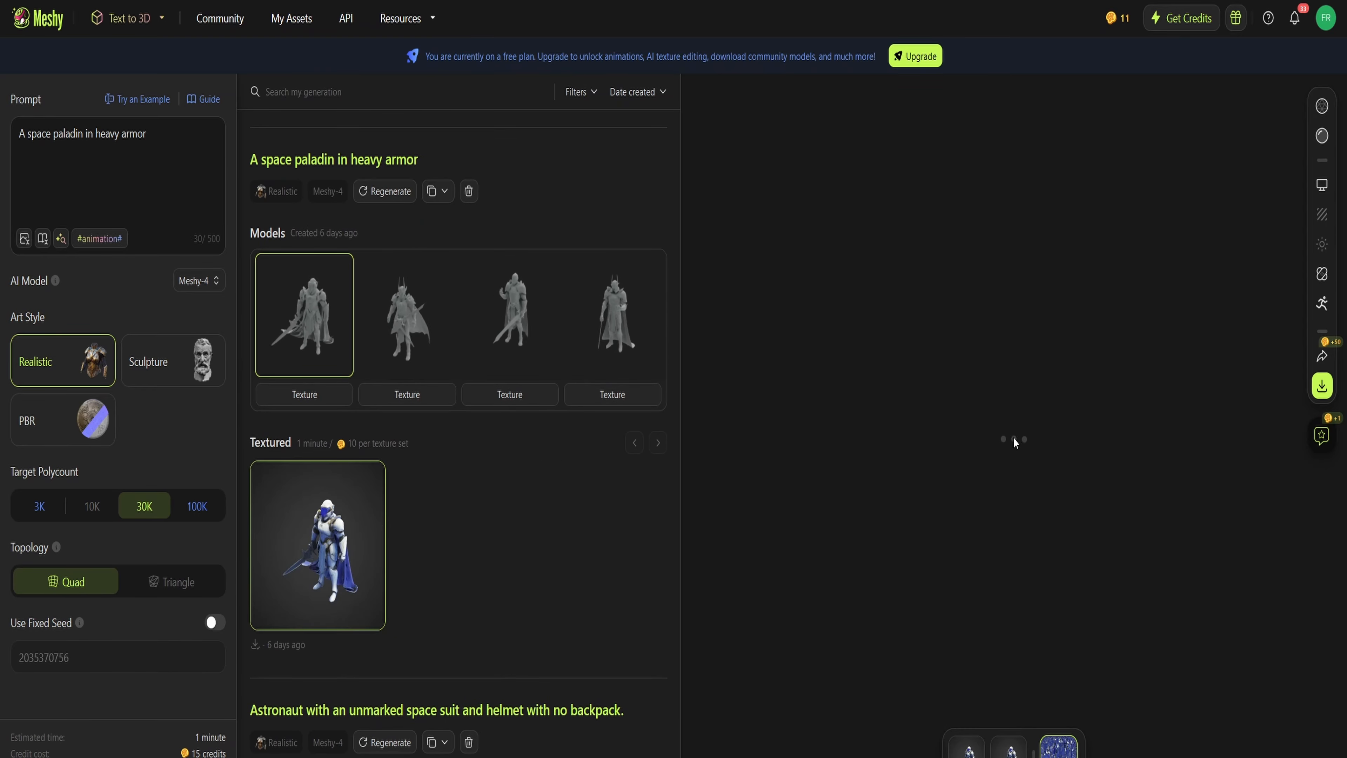
Load the textured space paladin in heavy armor and scroll the list further down.
{"action": "left_click", "coordinate": [320, 548]}
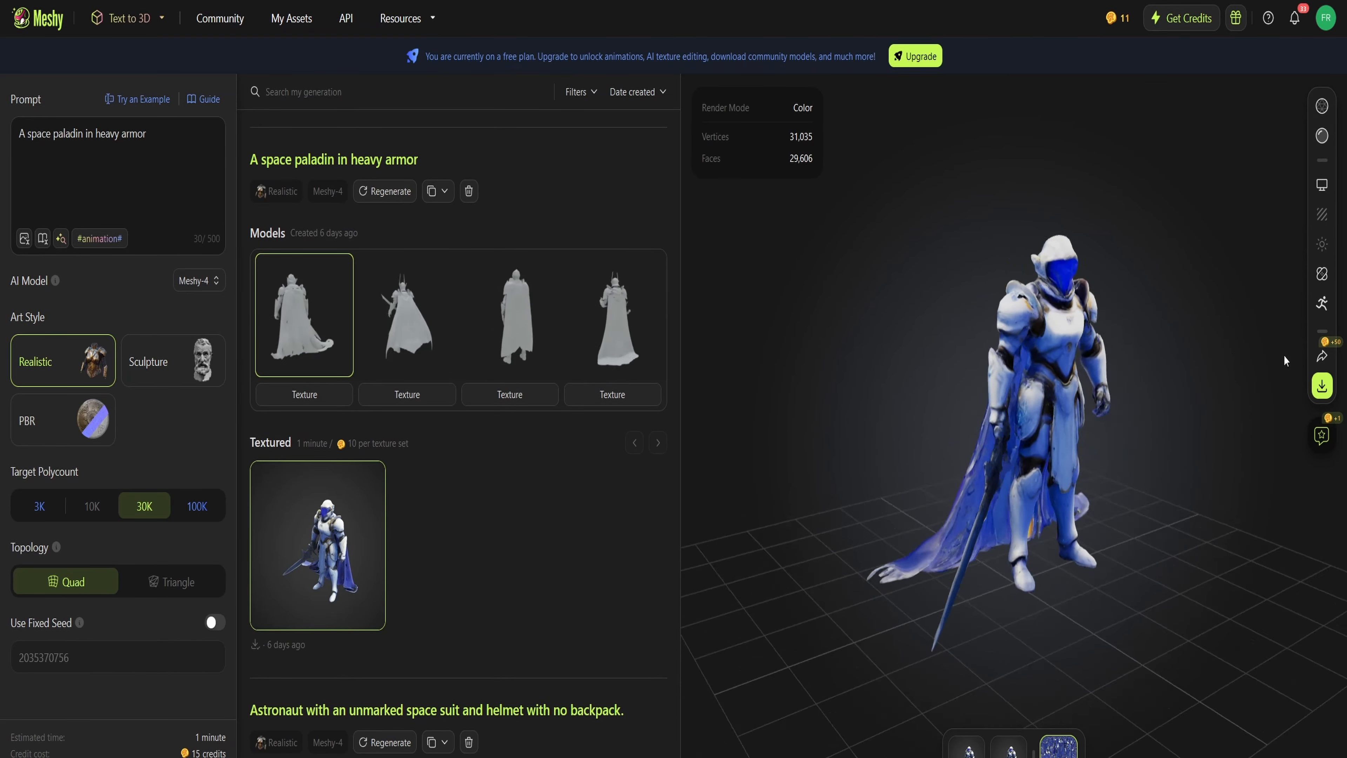
{"action": "scroll", "scroll_direction": "down", "scroll_amount": 3}
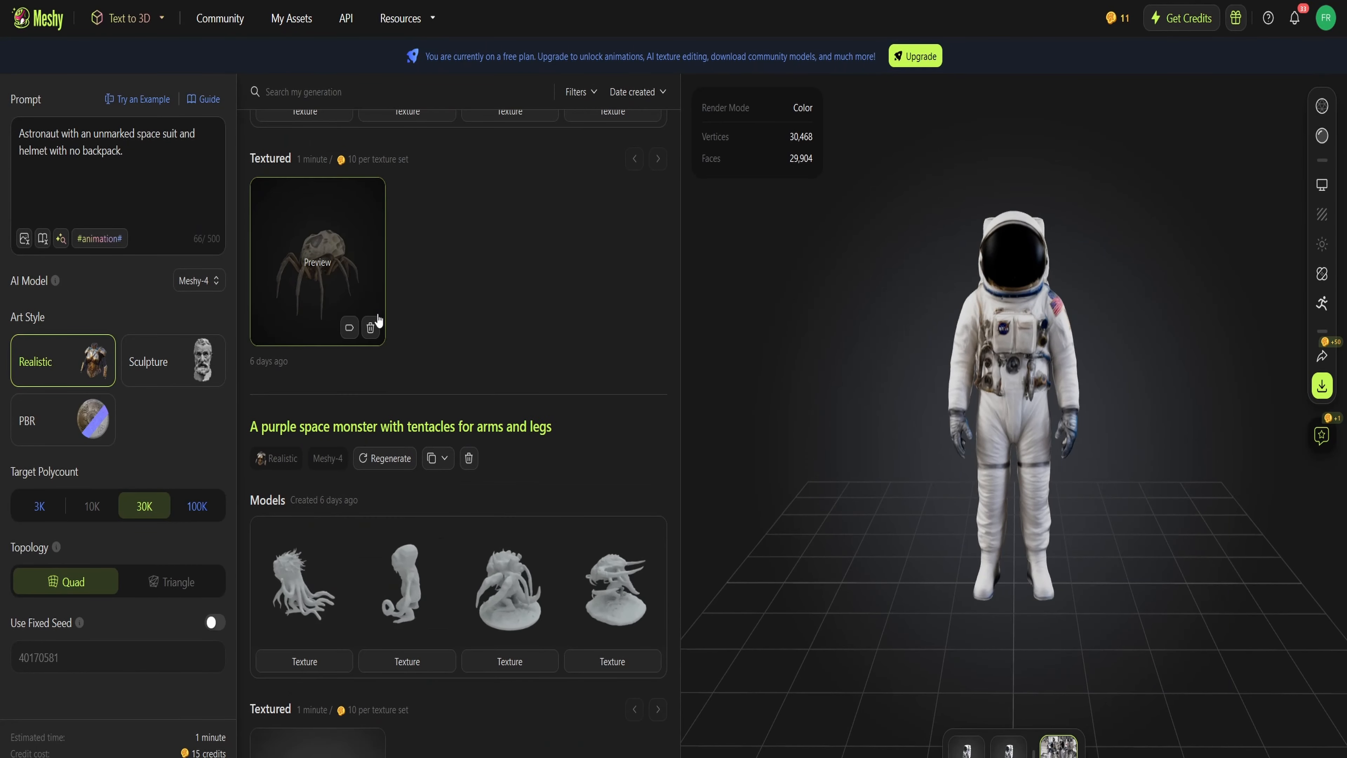
Load the textured astronaut in an unmarked space suit into the viewer.
{"action": "left_click", "coordinate": [316, 262]}
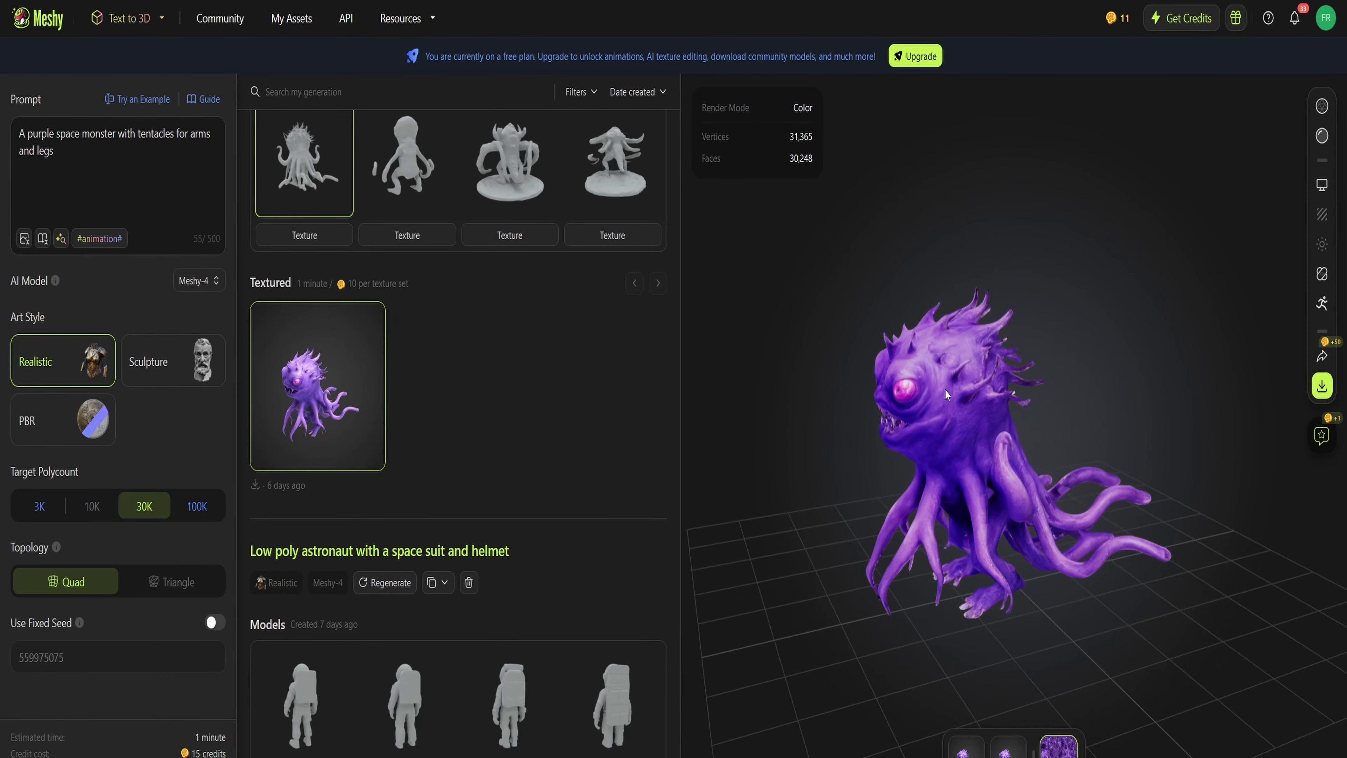
Orbit the purple tentacled monster to its side and back around to face front.
{"action": "left_click_drag", "start_coordinate": [946, 395], "coordinate": [1130, 370]}
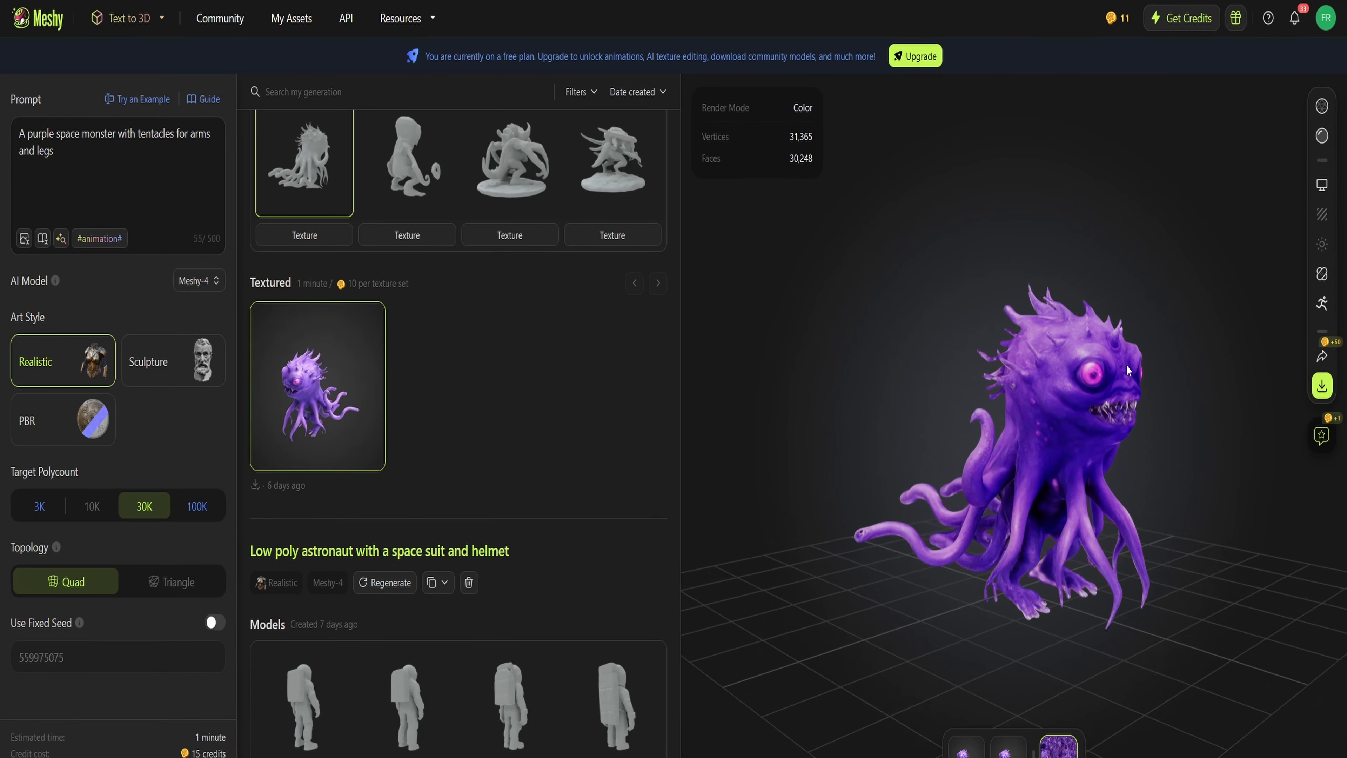
{"action": "left_click_drag", "start_coordinate": [1129, 370], "coordinate": [1133, 365]}
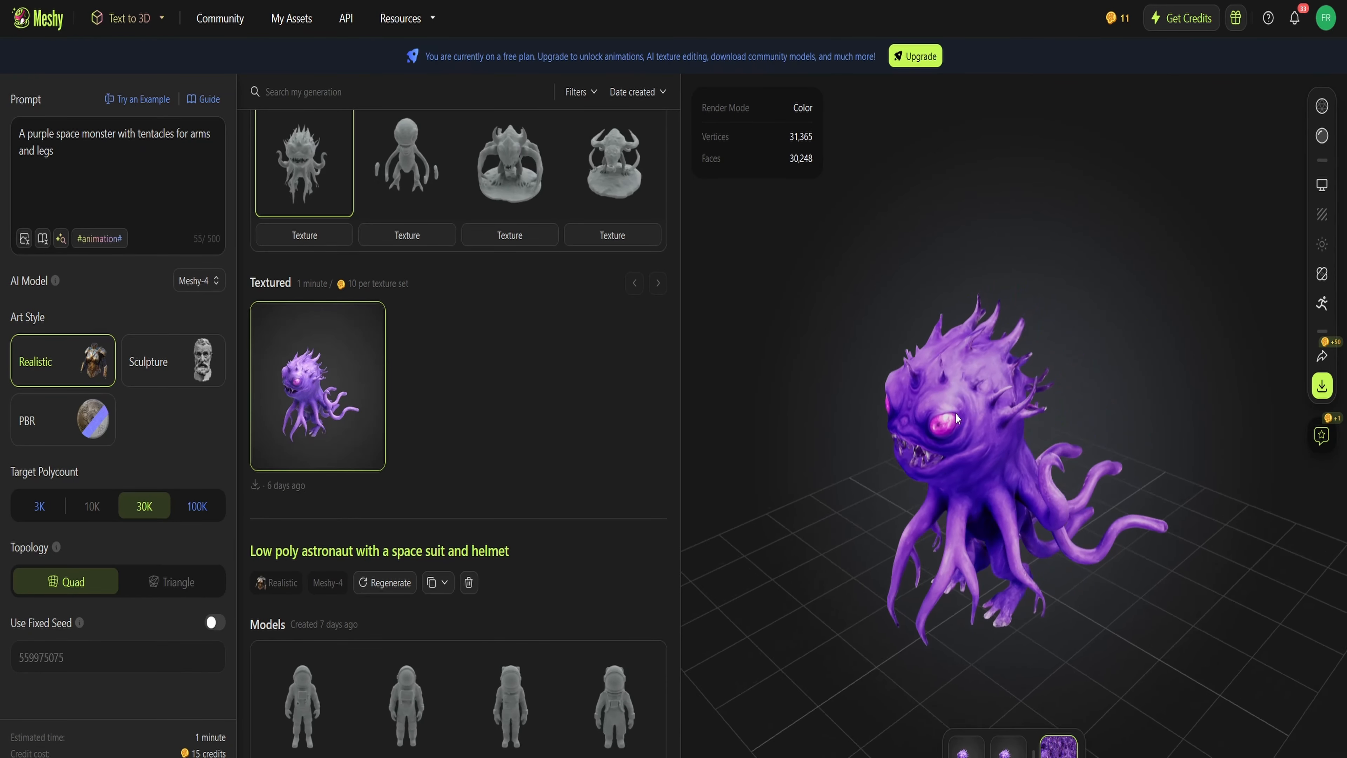
{"action": "left_click_drag", "start_coordinate": [956, 418], "coordinate": [977, 518]}
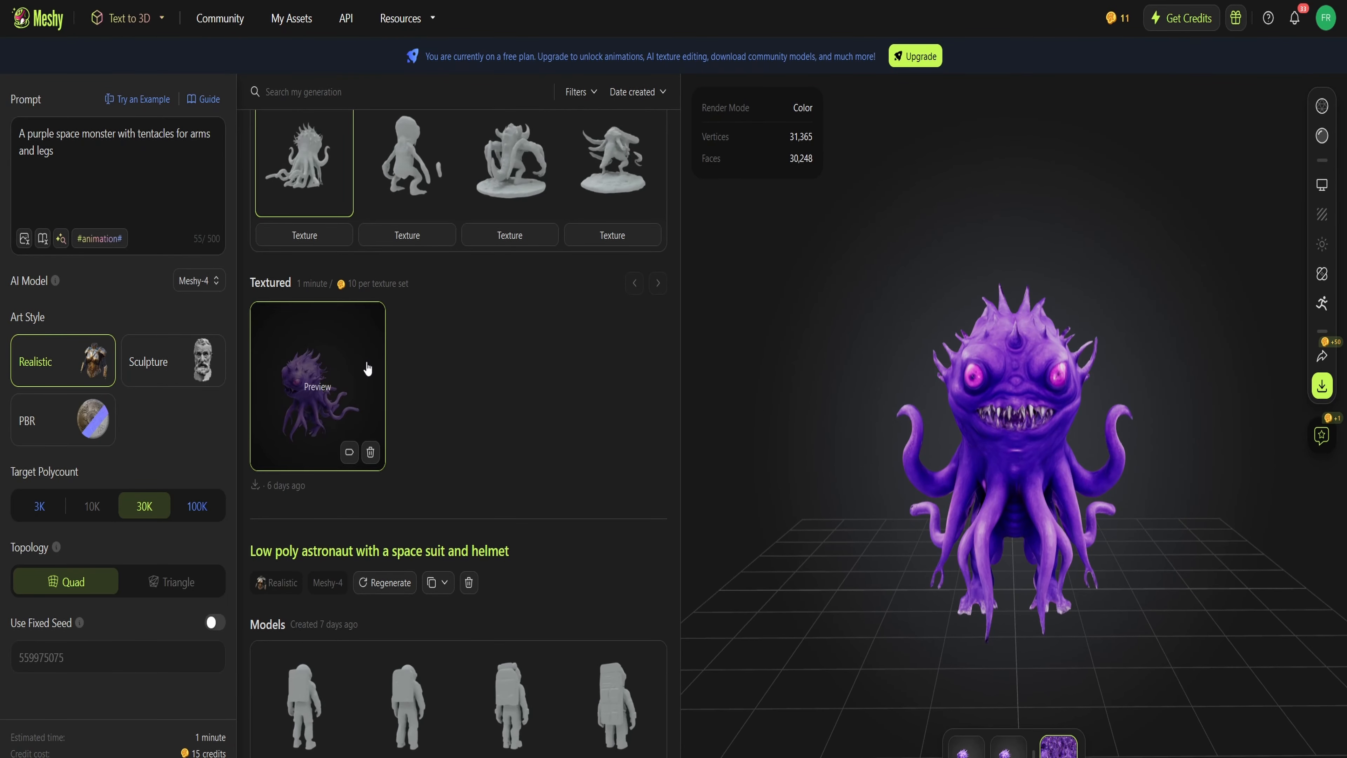
Scroll to the low poly astronaut generation and load its model into the viewer.
{"action": "scroll", "scroll_direction": "down", "scroll_amount": 3}
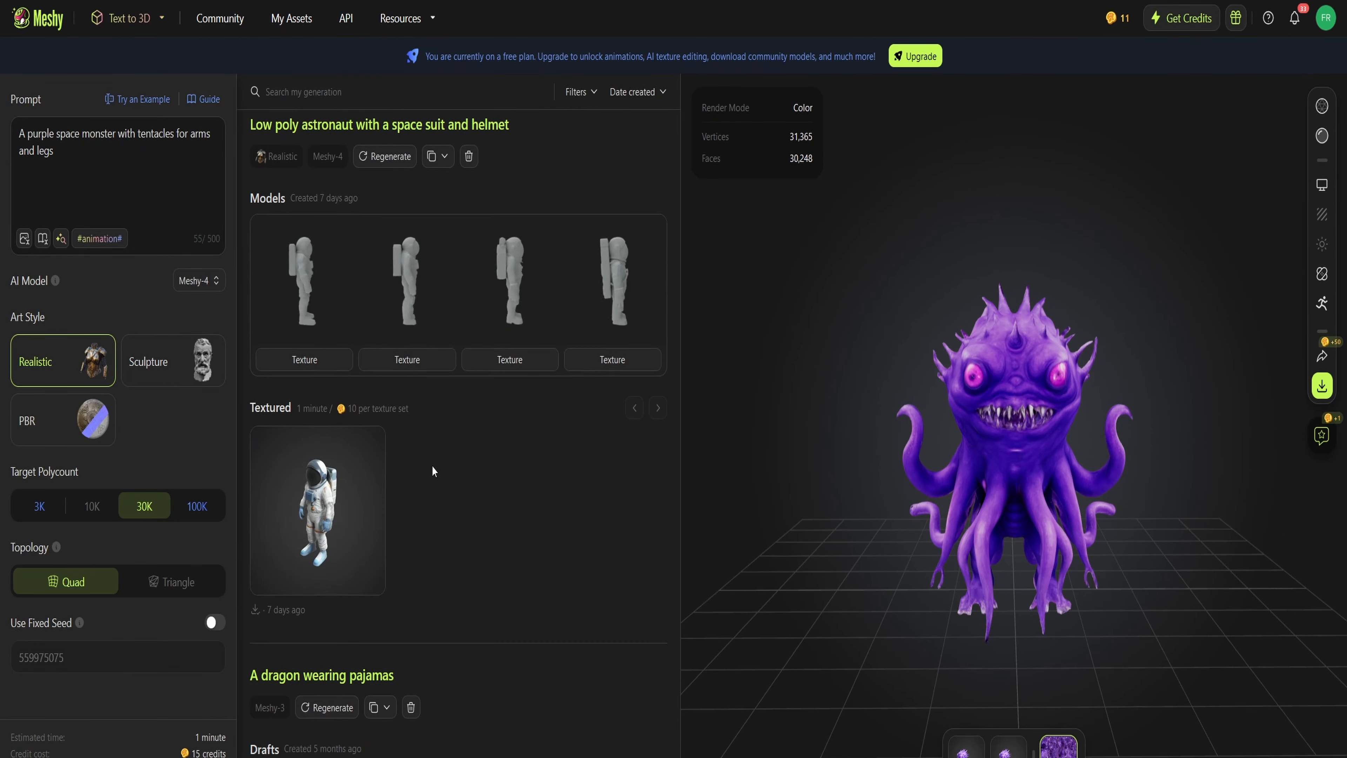
{"action": "left_click", "coordinate": [305, 282]}
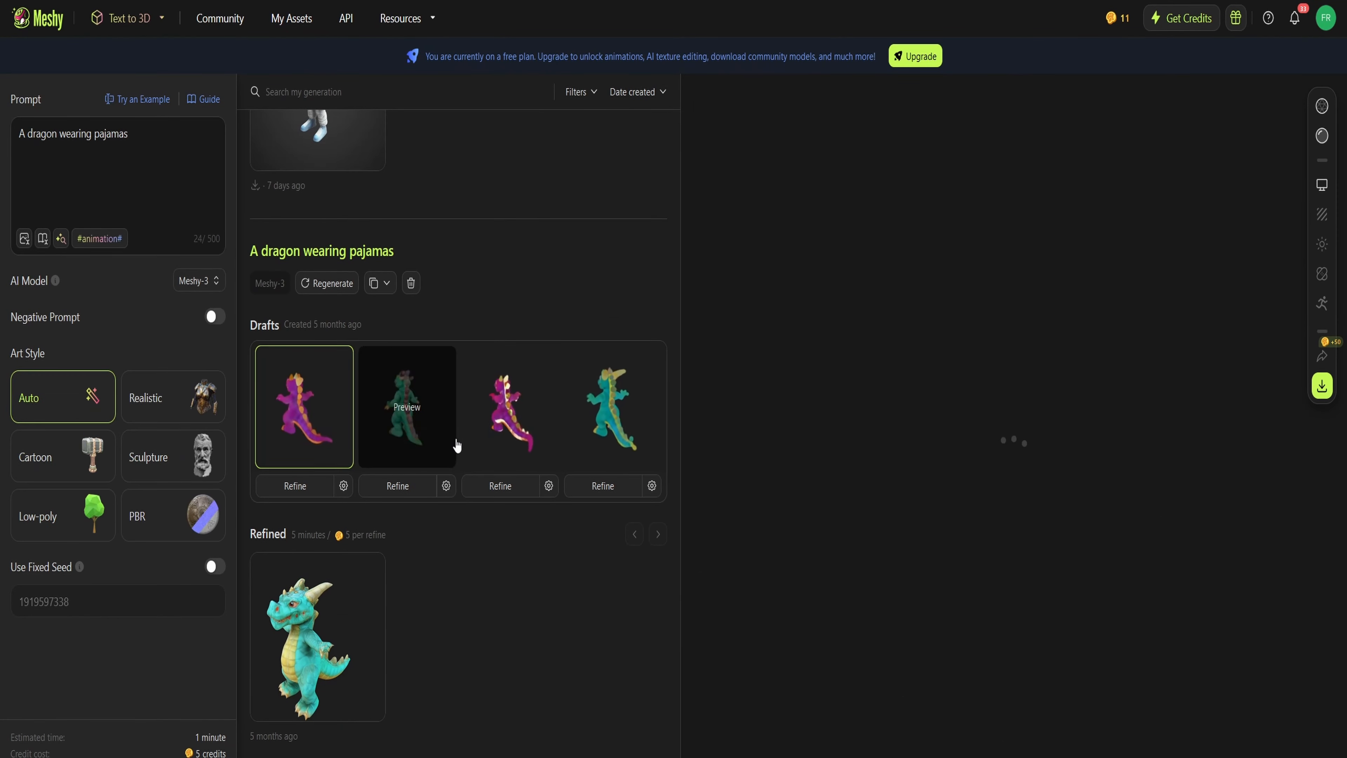
View the second dragon-in-pajamas draft, then the refined turquoise dragon model.
{"action": "left_click", "coordinate": [304, 406]}
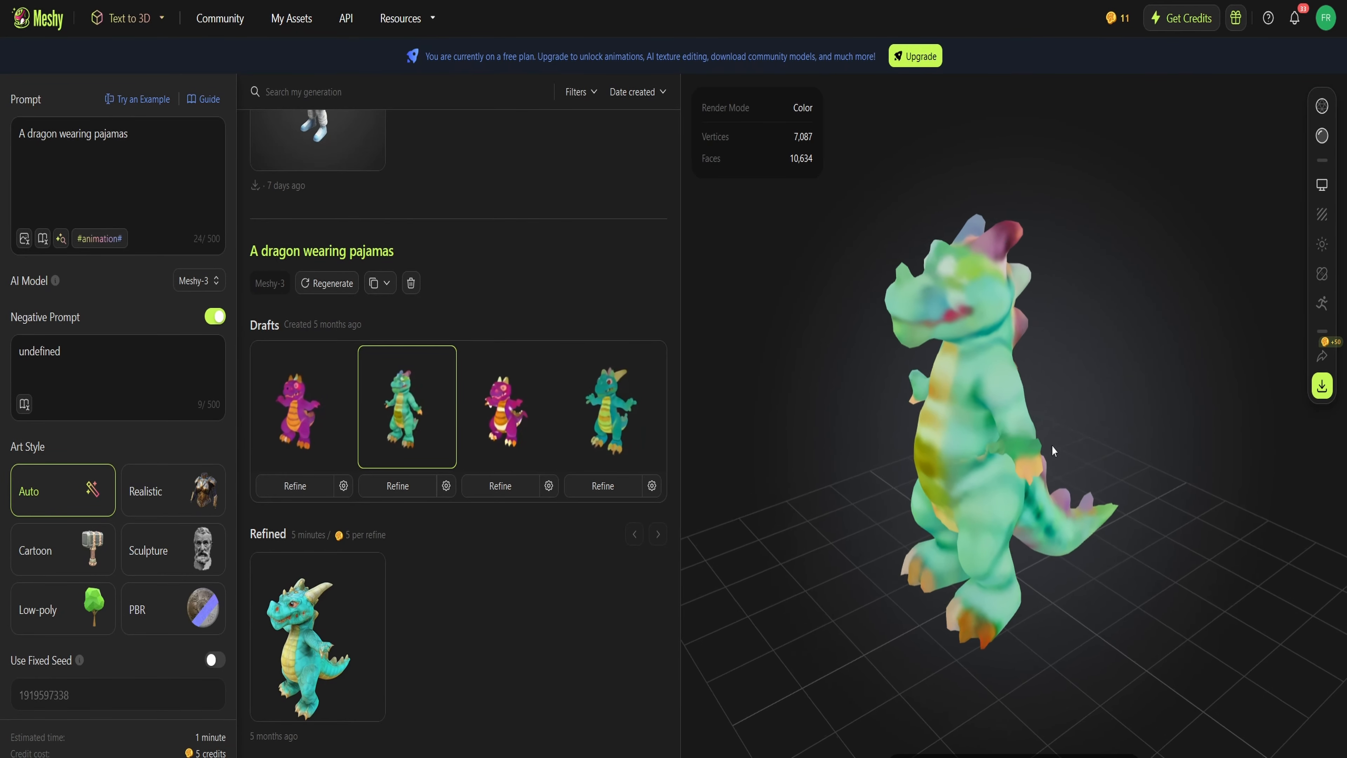
{"action": "left_click", "coordinate": [613, 408]}
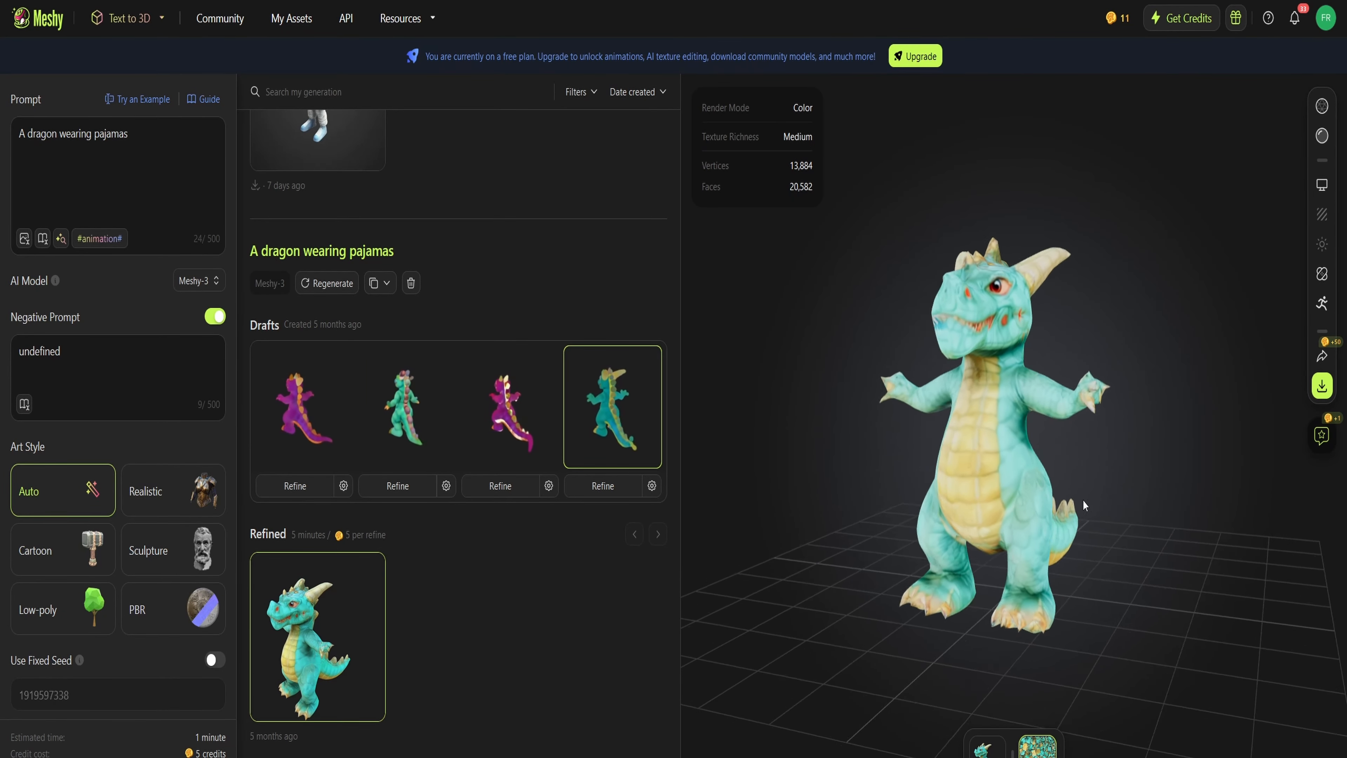